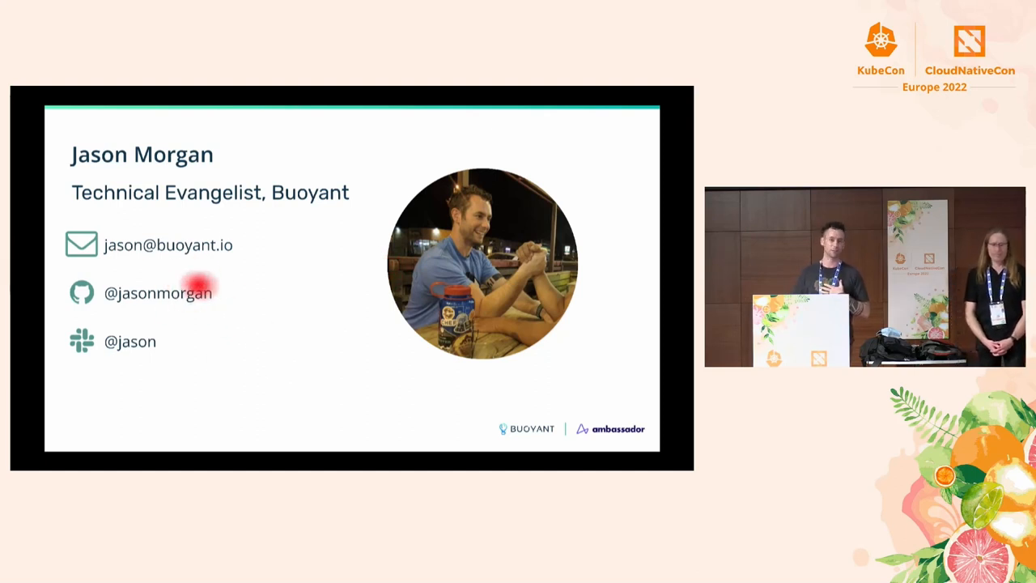
mouse_move(542, 149)
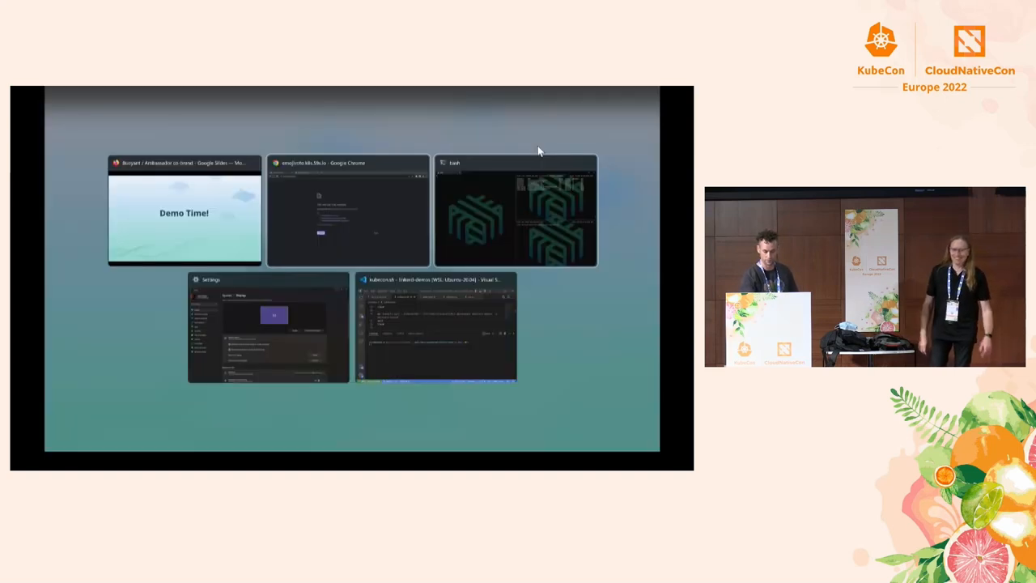
Step: Bring the Windows Terminal window with the pod and host watch panes to the front
left_click(515, 210)
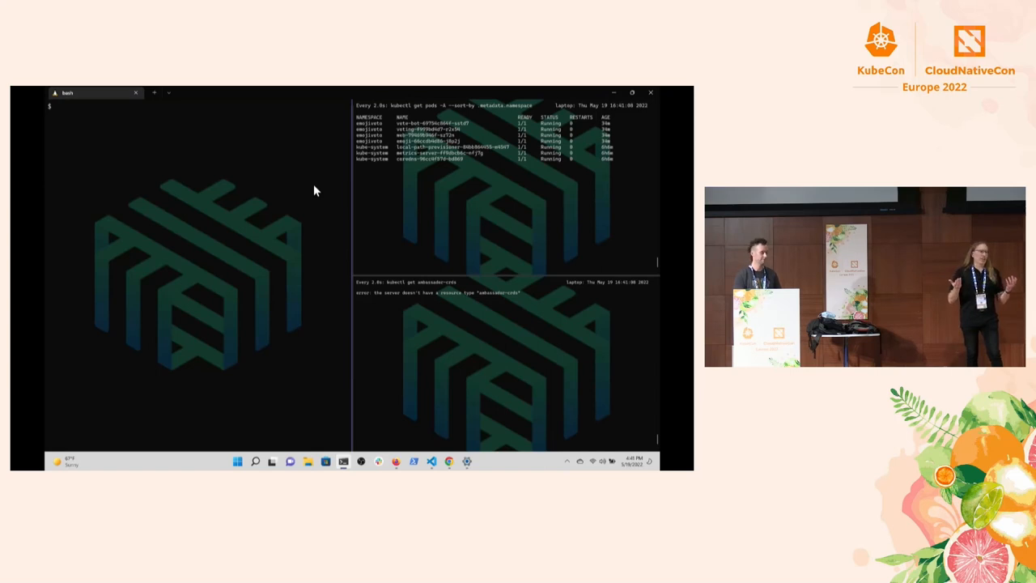
type("helm repo add datawire")
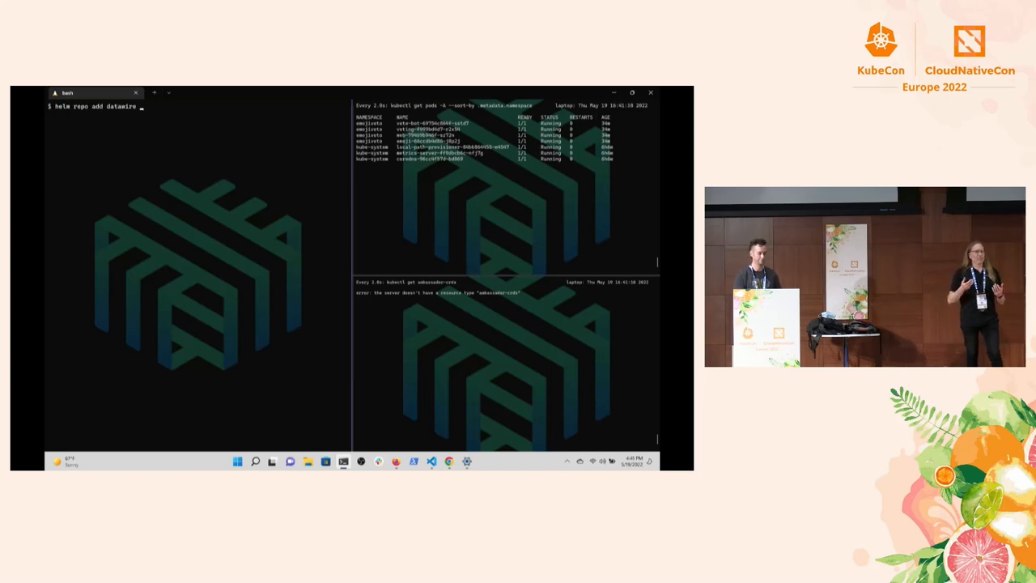
type("https://www.getambassador.io")
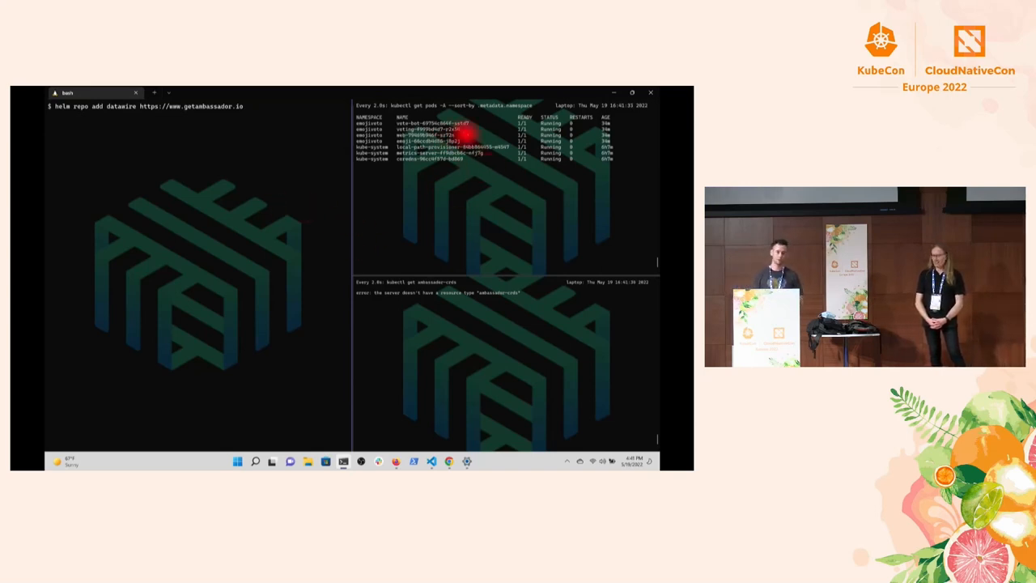
mouse_move(437, 166)
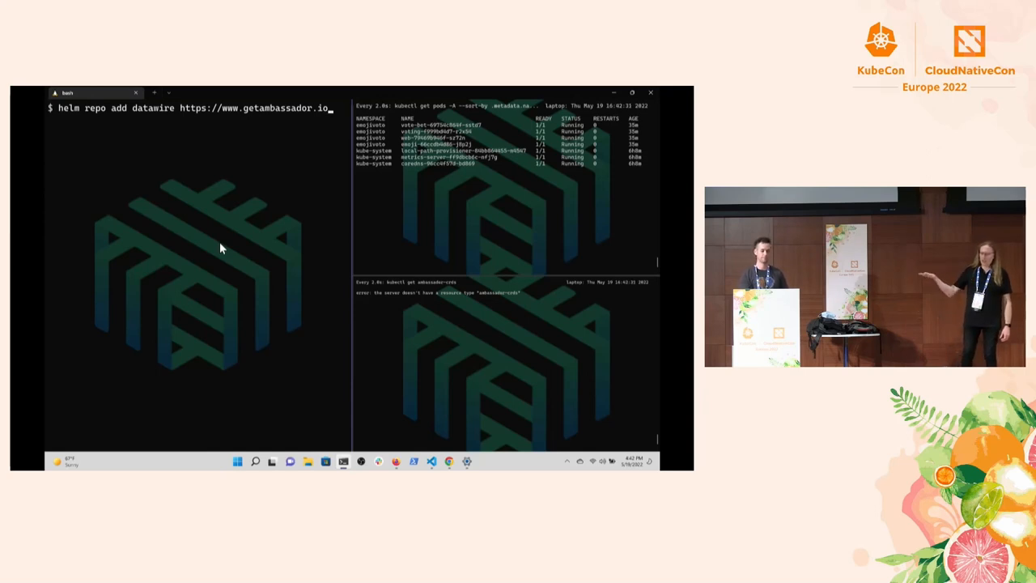
key("Return")
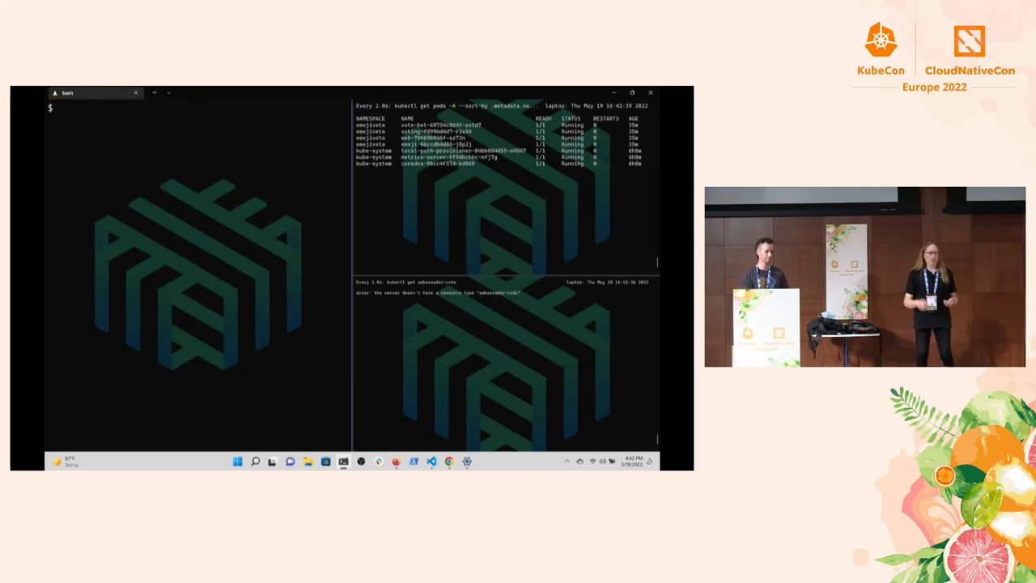
Step: Apply the Emissary CRDs manifest from its https URL with kubectl
type("kubectl apply -f https://app.getambassador.io/yaml/emissary/2.2.2/emissary-crds.yaml")
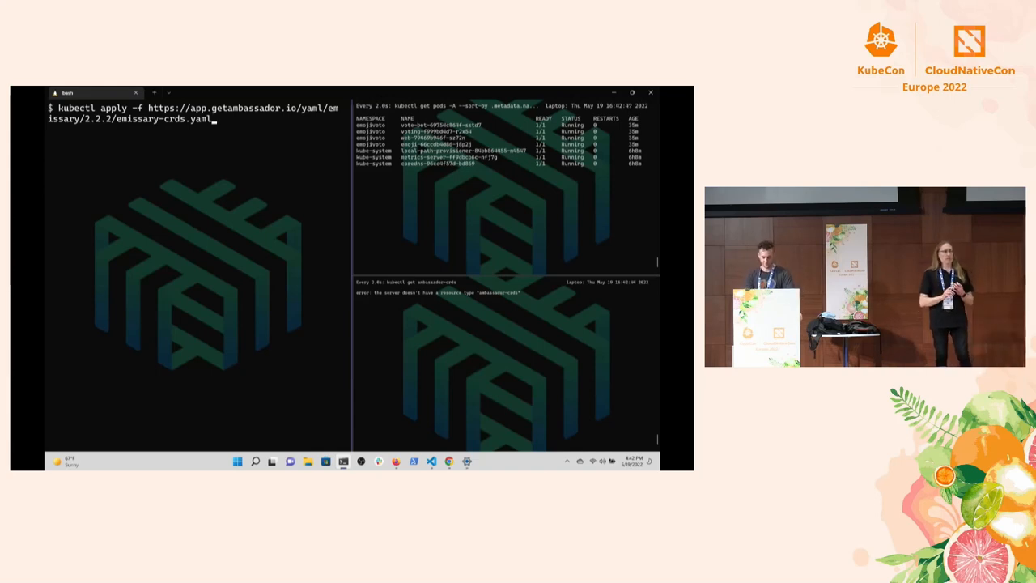
key("Return")
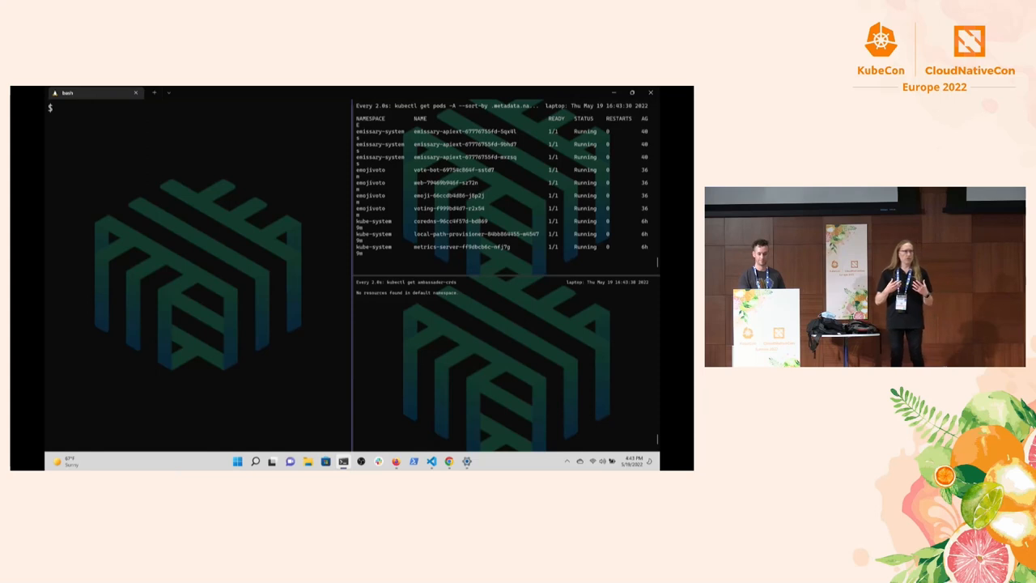
Step: Wait for the emissary-apiext deployment in emissary-system to become available, starting the helm install command
type("kubectl wait --timeout=90s --for=condition=available")
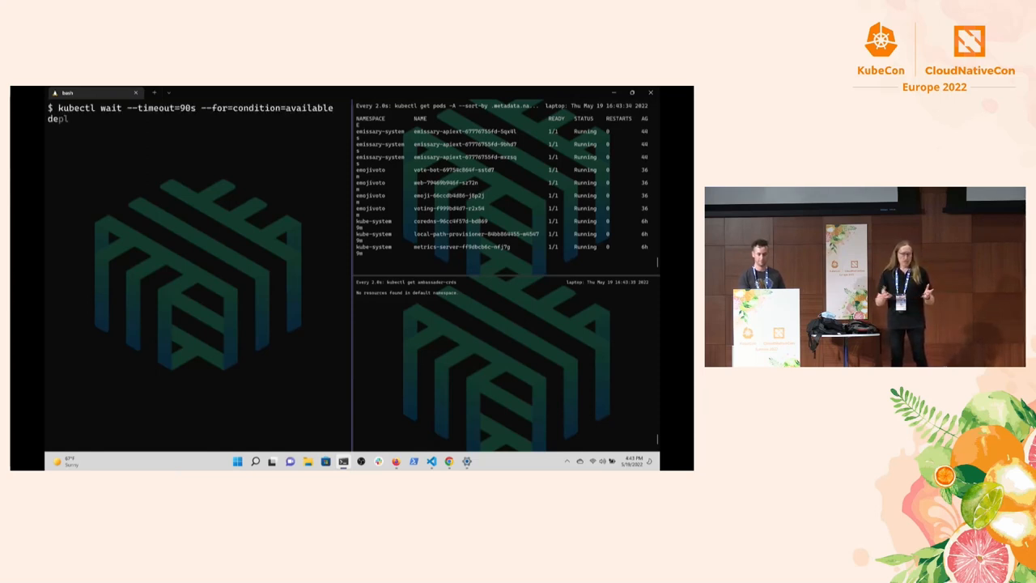
type("deployment emissary-apiext -n emissary-system")
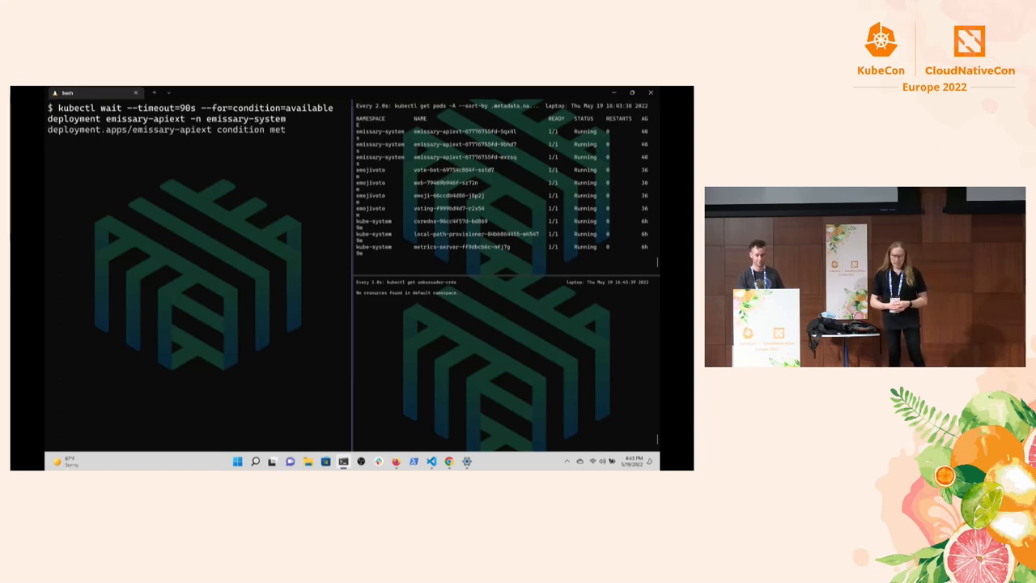
type("helm install -n")
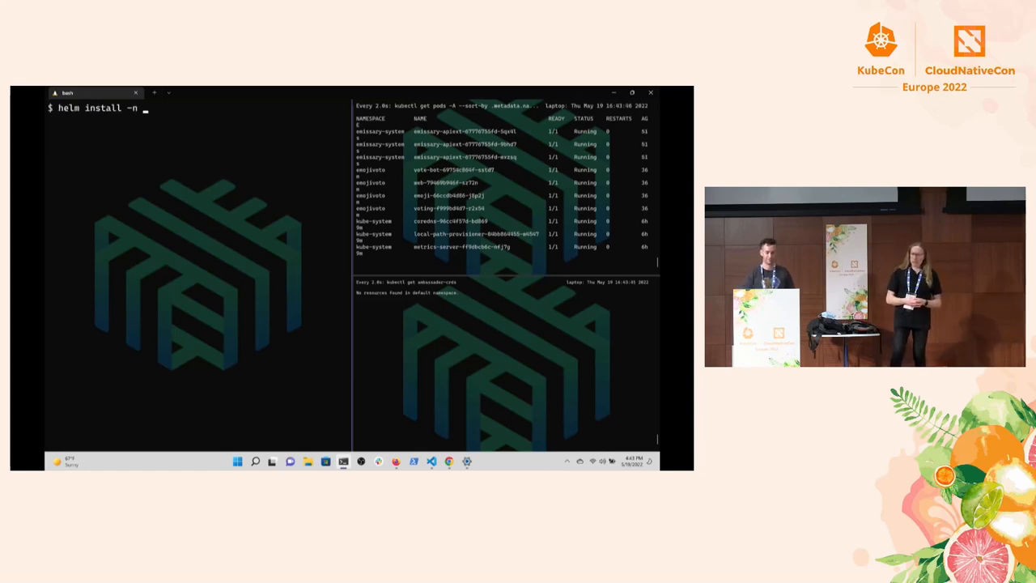
Step: Helm-install emissary-ingress into a newly created emissary namespace with replicaCount=1
type("emissary --create-namespace emissary-ingress datawire/emissary-ingress --set replicaCount=1 --wait")
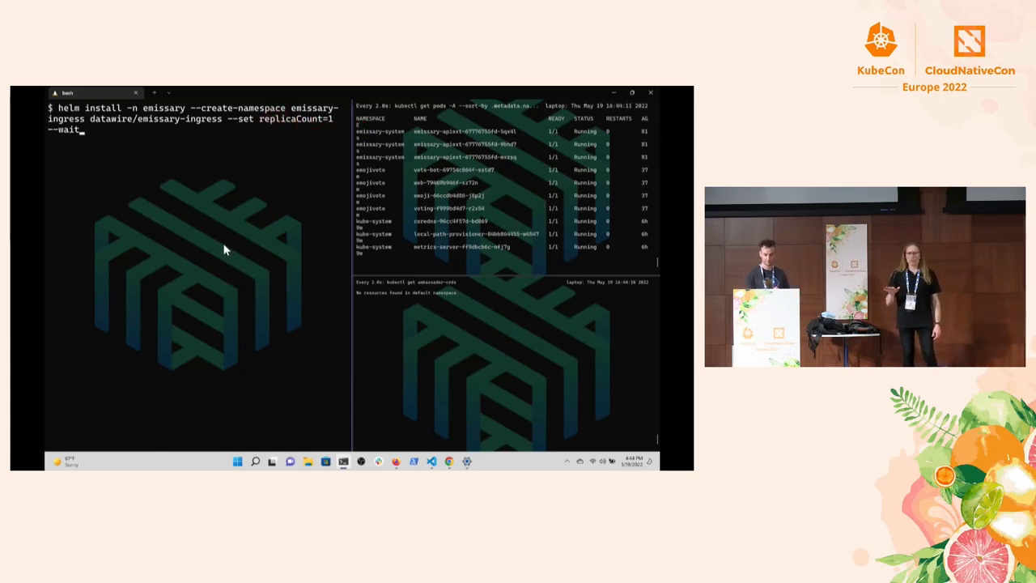
key("Return")
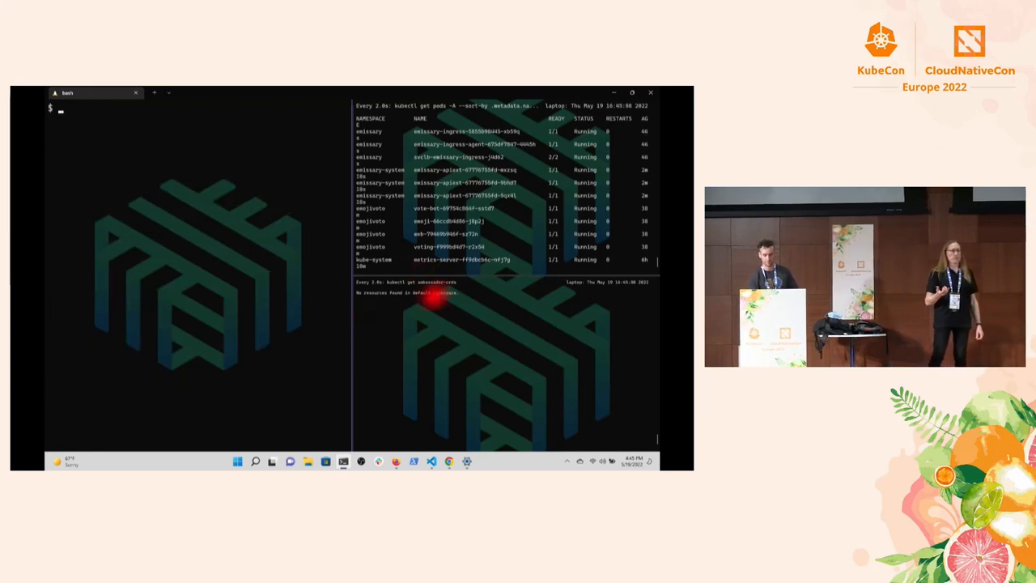
mouse_move(366, 314)
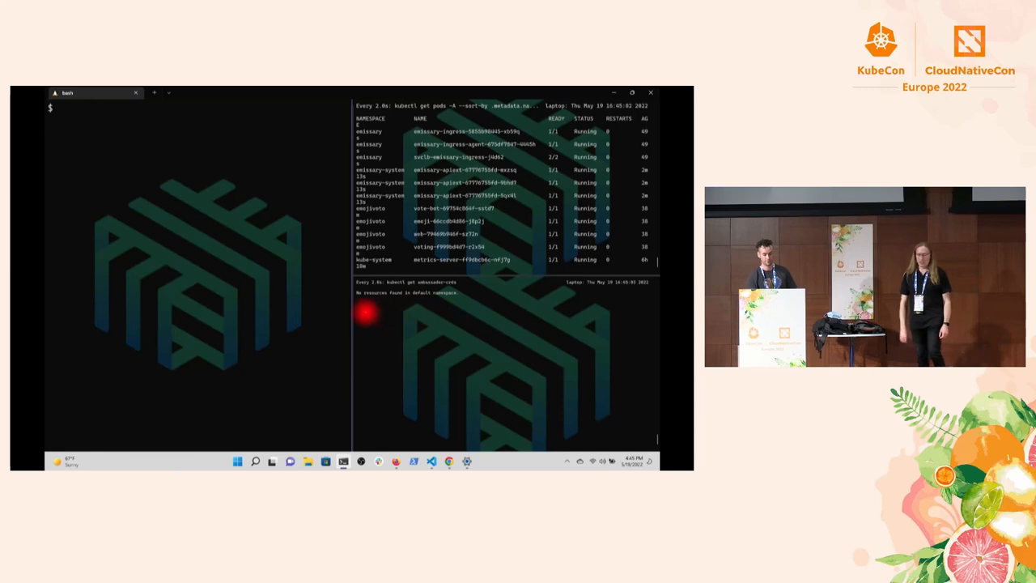
Step: Create the wildcard TLS secret from the certificate and key under ~/.certs/
type("kubectl cre")
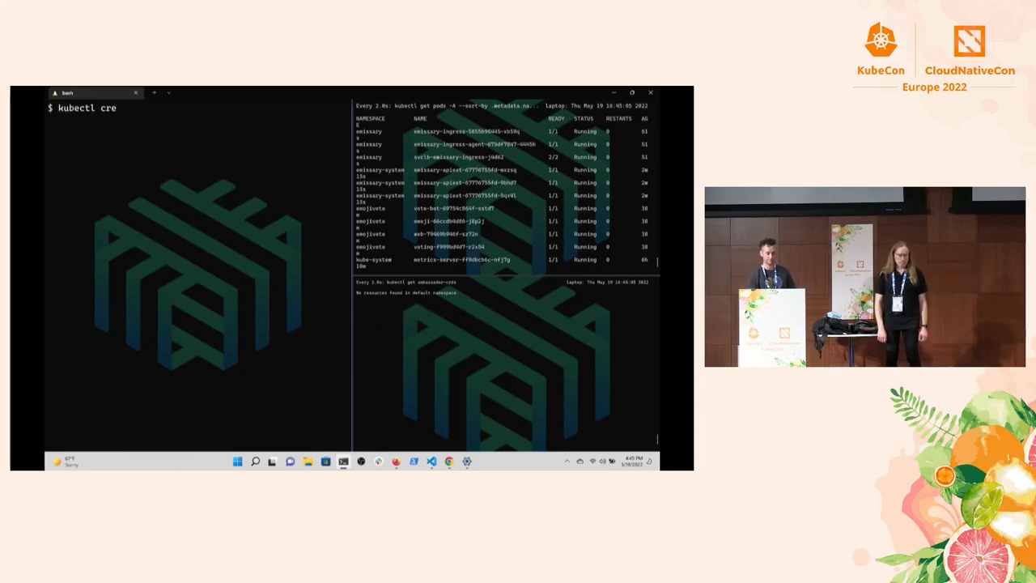
type("ate secret tls wildcard --cert ~/.certs/")
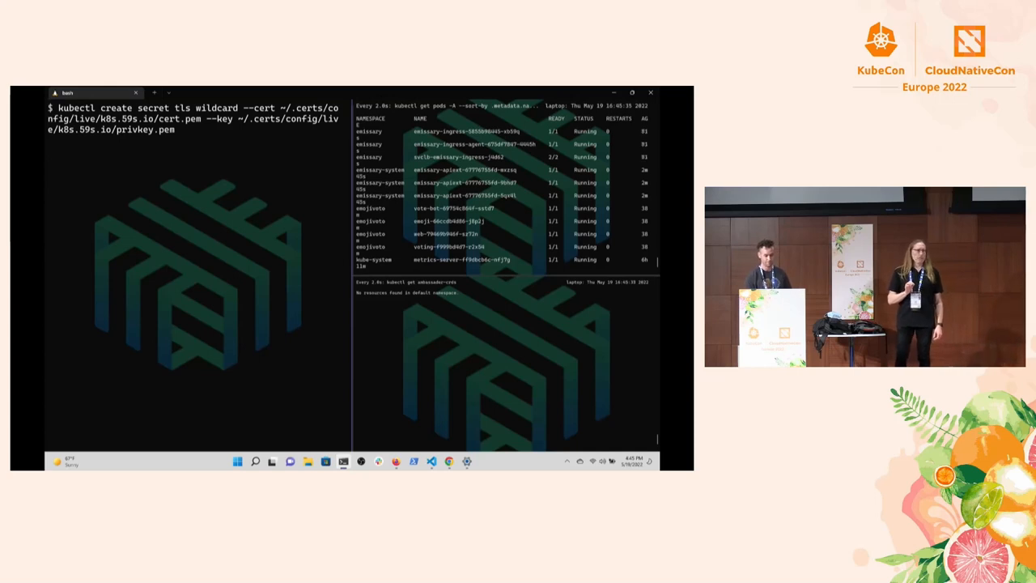
key("Return")
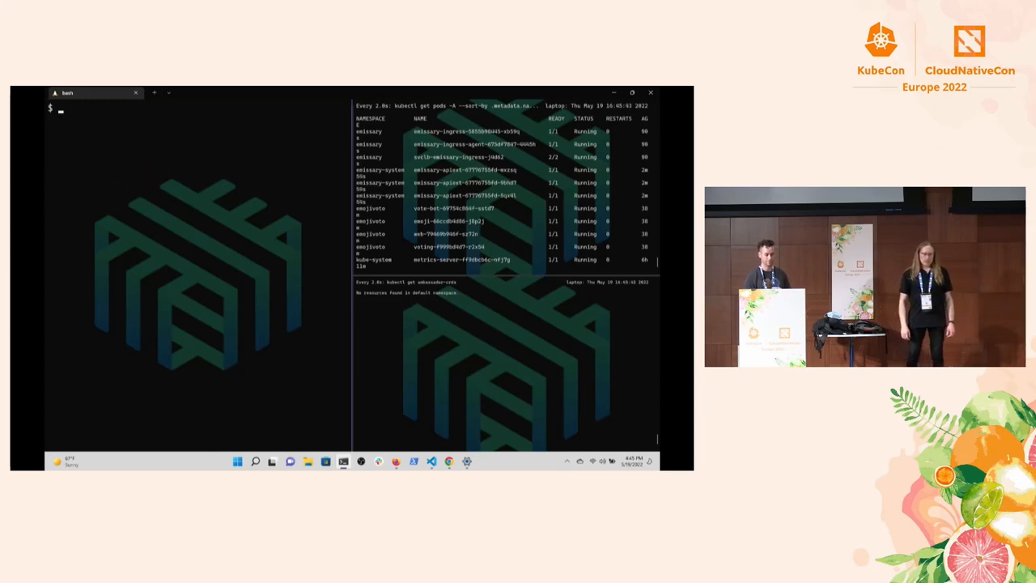
type("bat -l yaml manifests/podinfo/all-in")
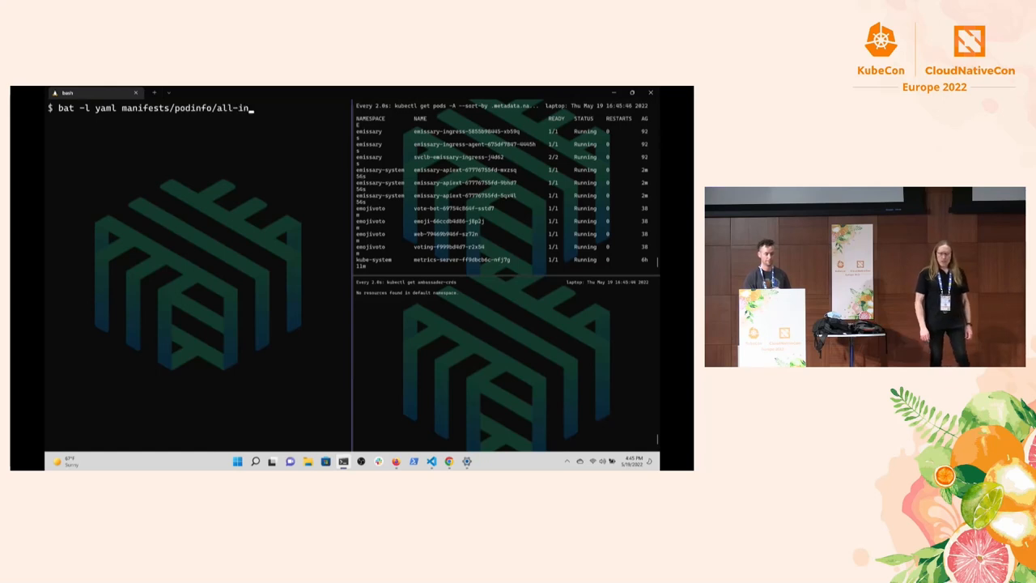
type("one.yaml")
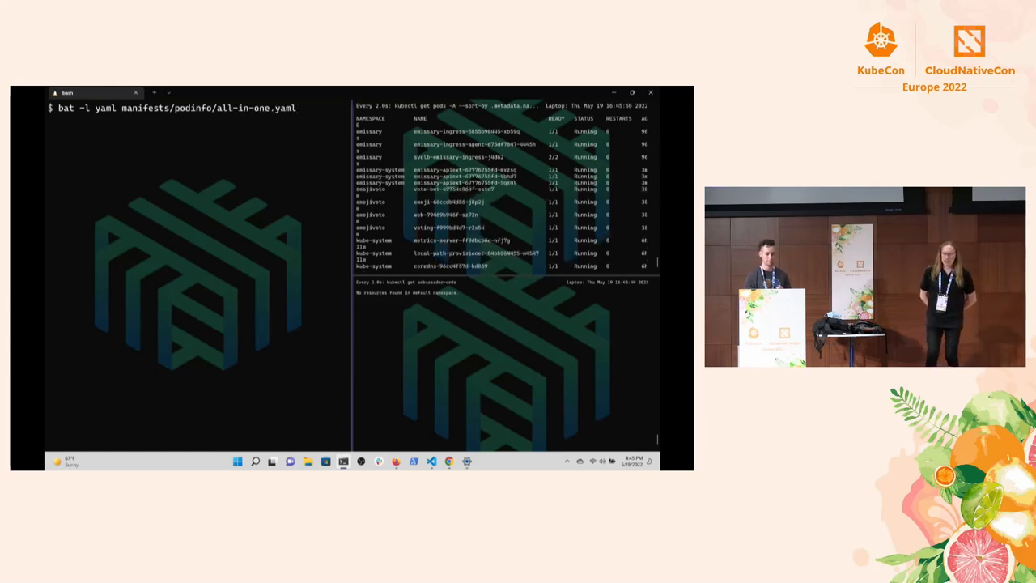
key("Return")
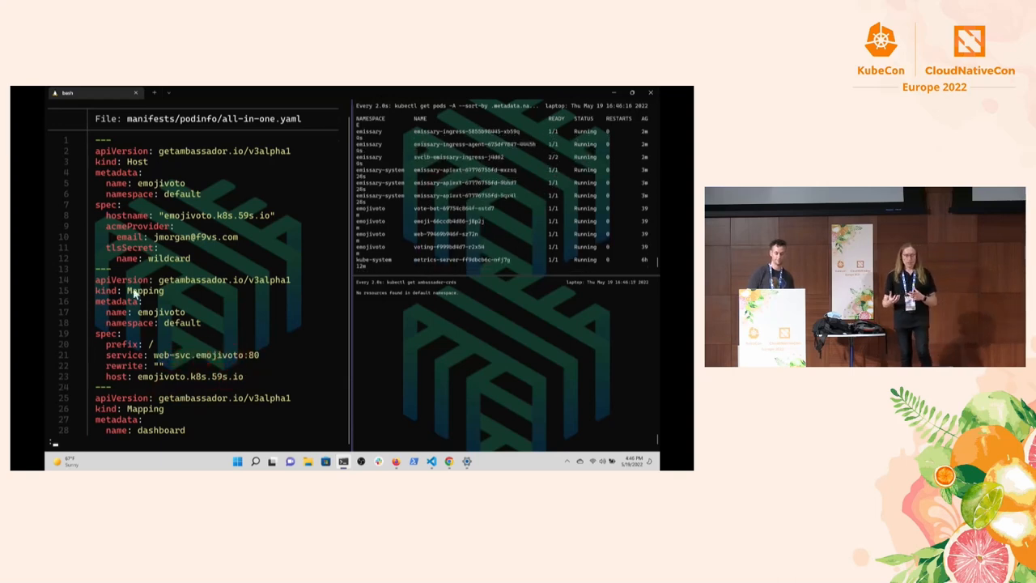
scroll("down", 3)
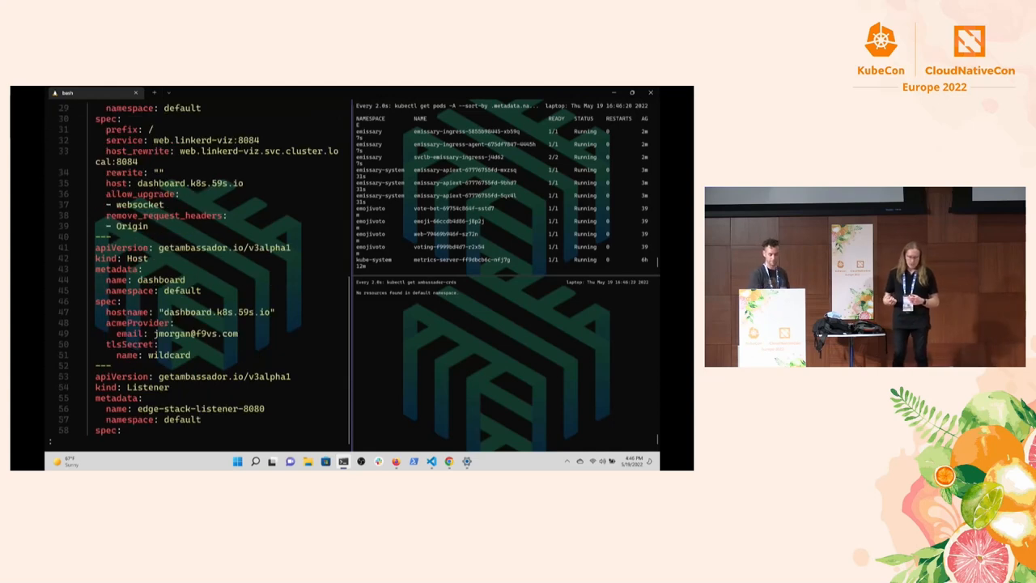
scroll("down", 3)
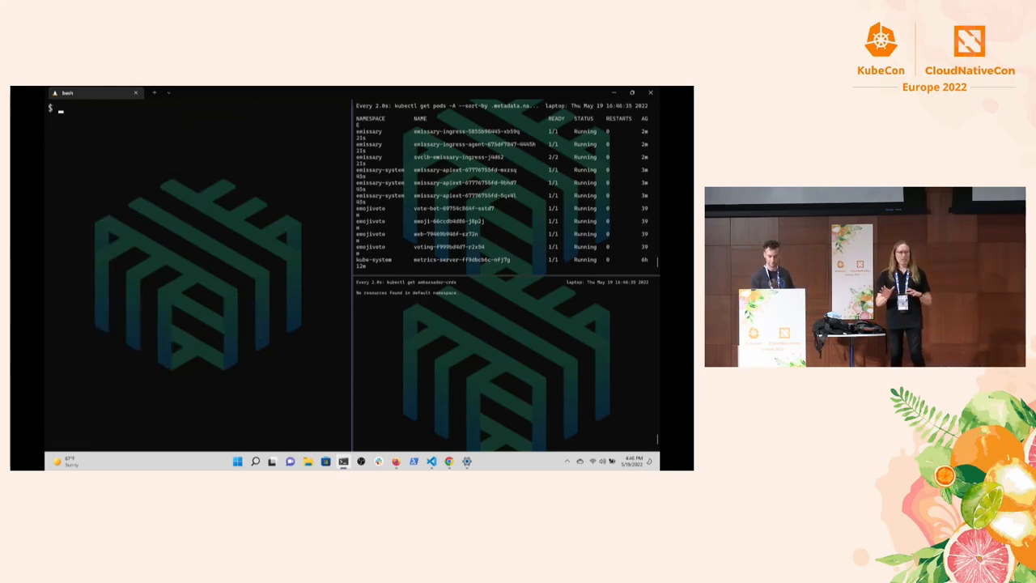
Step: Apply manifests/podinfo/all-in-one.yaml to create the Hosts, Mappings and Listeners
type("kubectl apply -f manifests/podi")
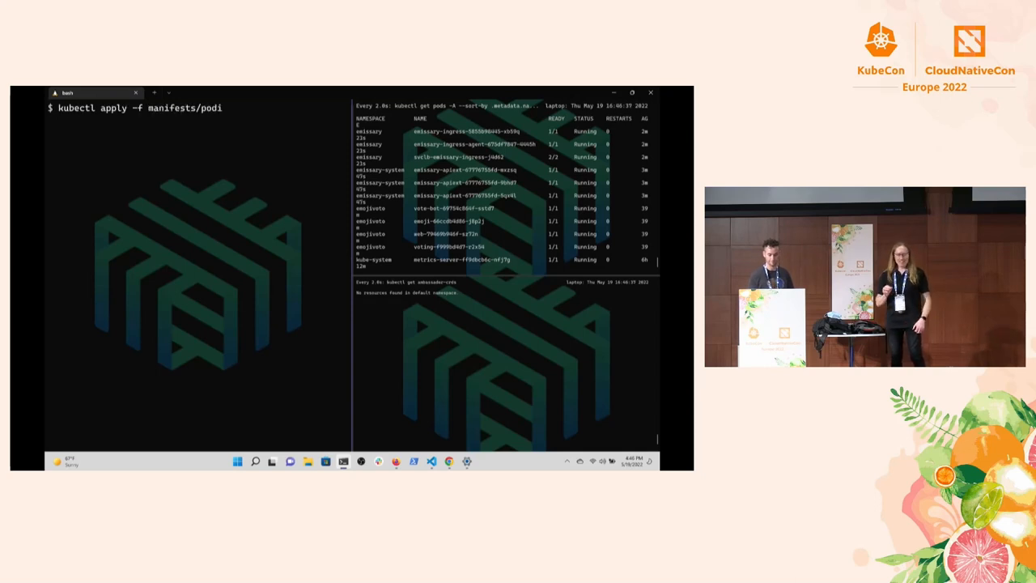
type("nfo/all-in-one.yaml")
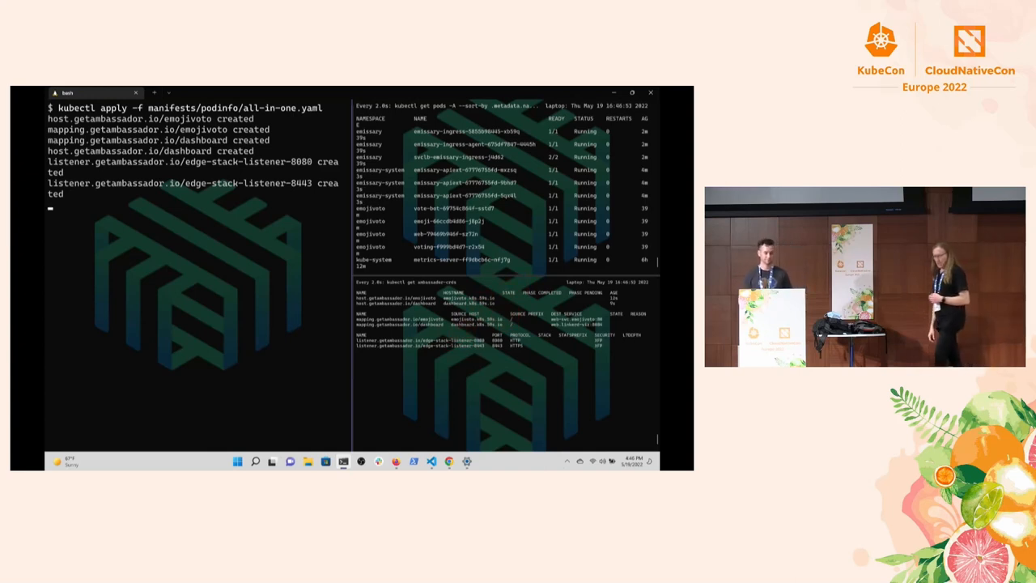
mouse_move(118, 316)
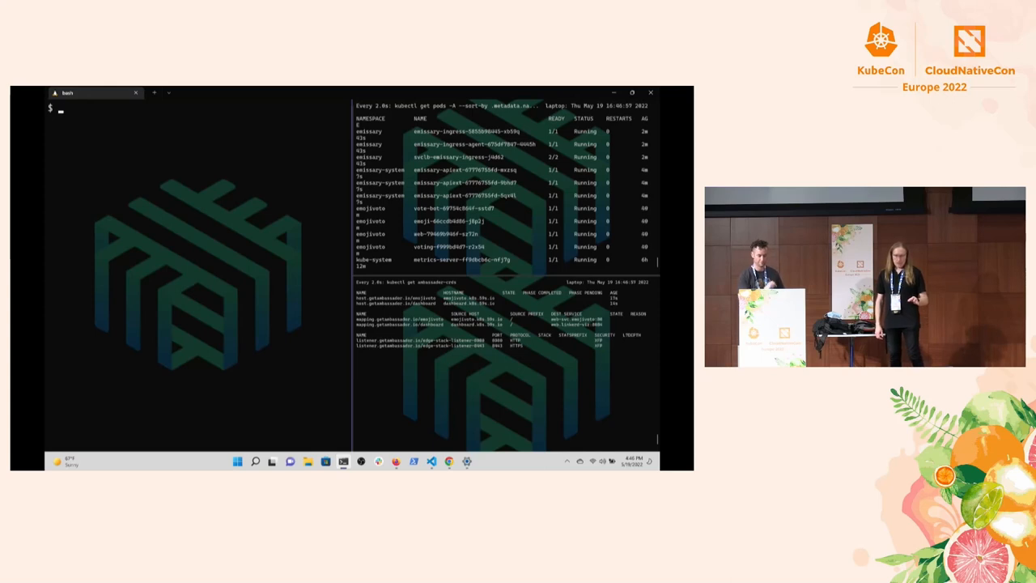
type("curl -sL https://run.linkerd.io/inst")
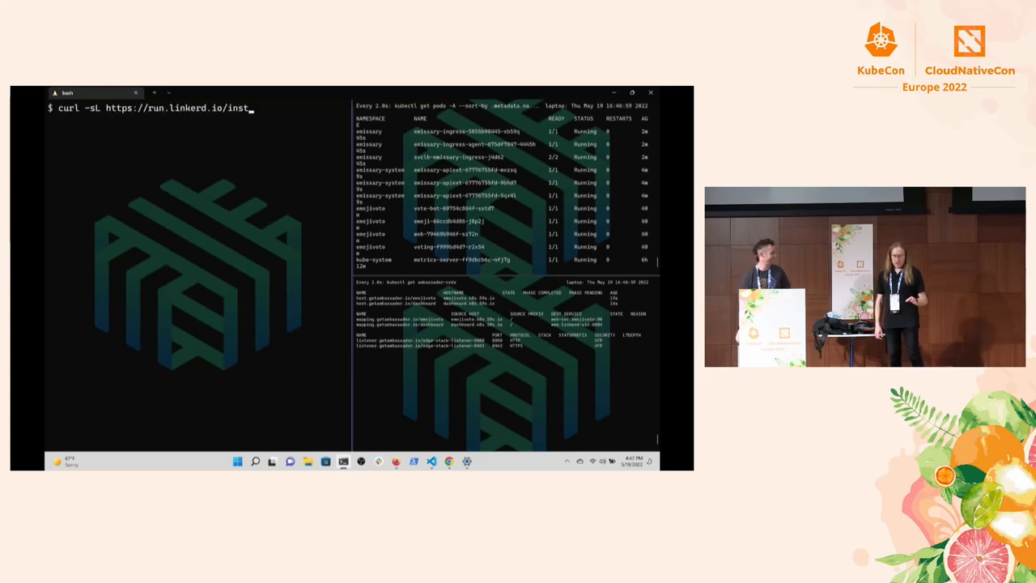
type("all | sh")
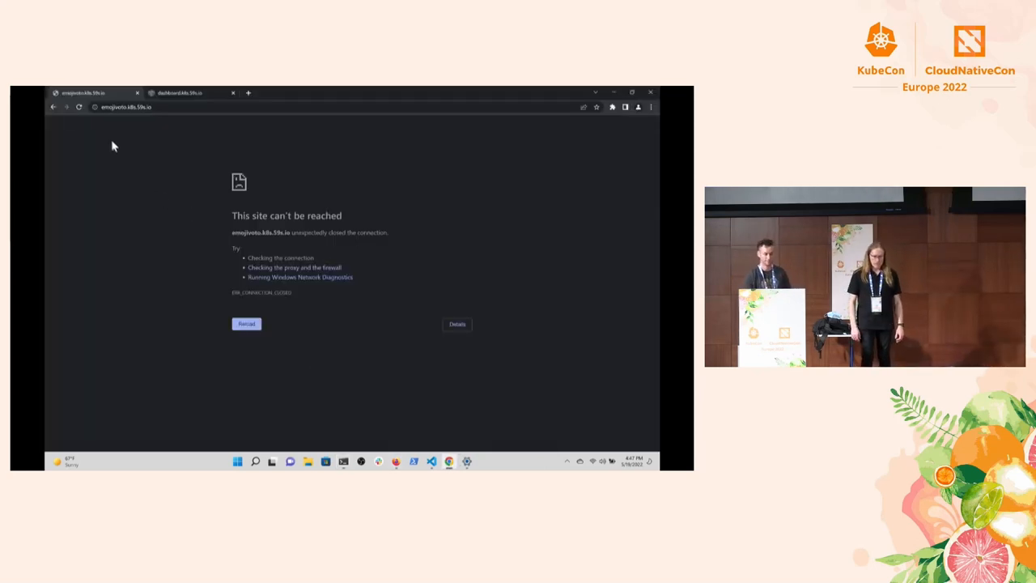
Step: Reload the emojivoto site and confirm via the padlock that the connection is secure
left_click(78, 106)
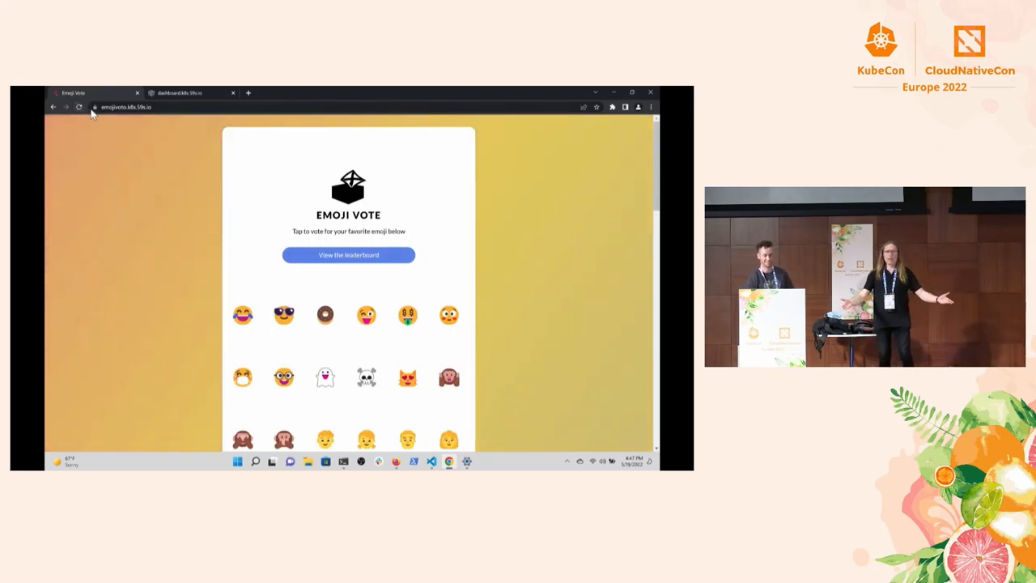
mouse_move(94, 107)
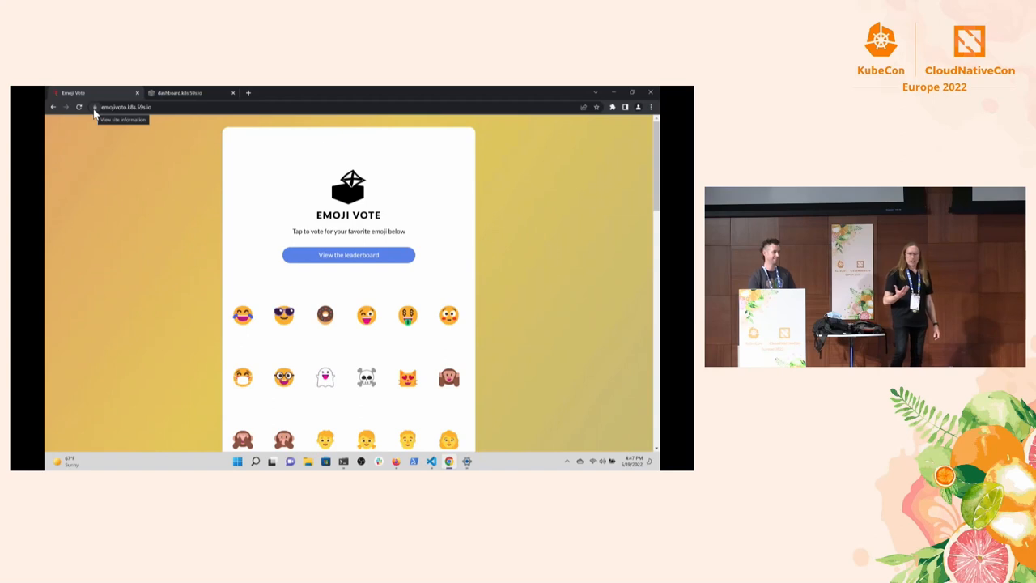
left_click(94, 107)
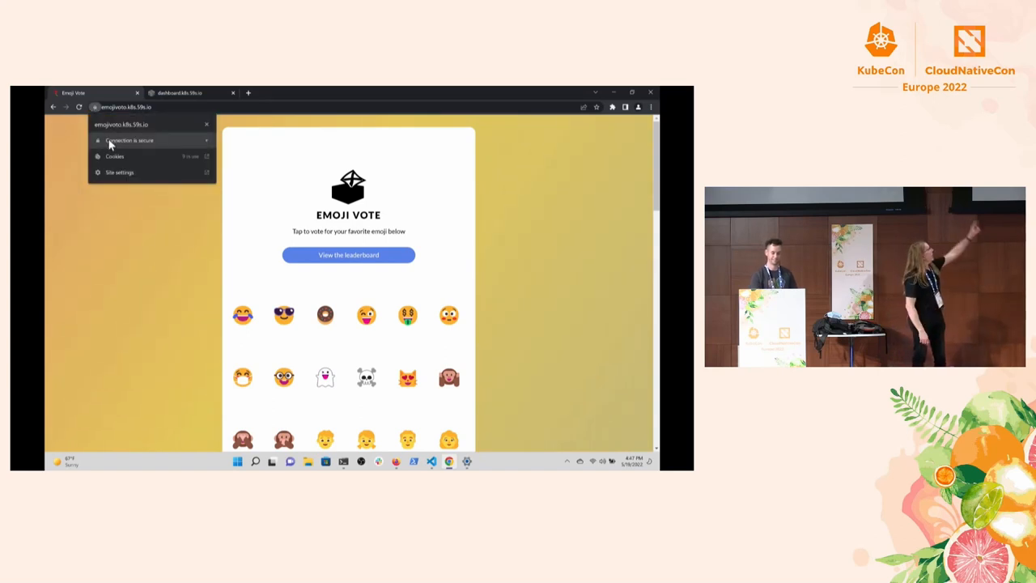
left_click(130, 139)
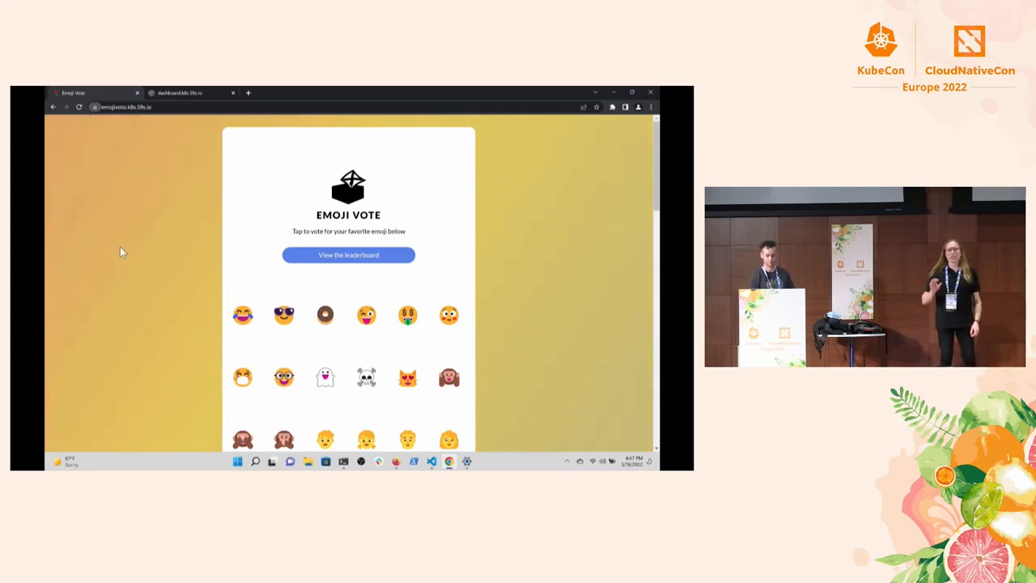
Step: Vote for the sunglasses and money-mouth emojis and view the vote leaderboard
left_click(283, 314)
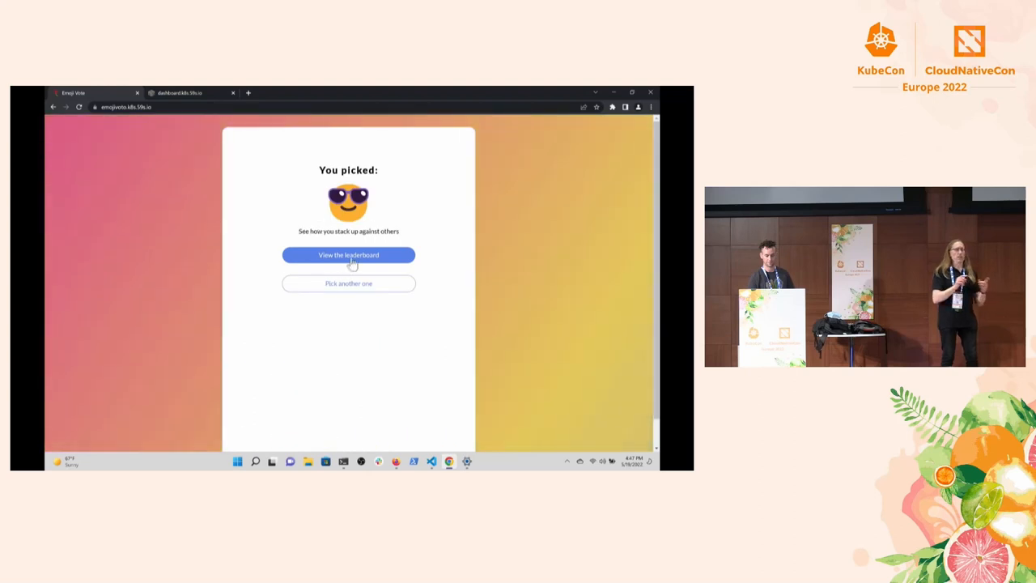
left_click(348, 256)
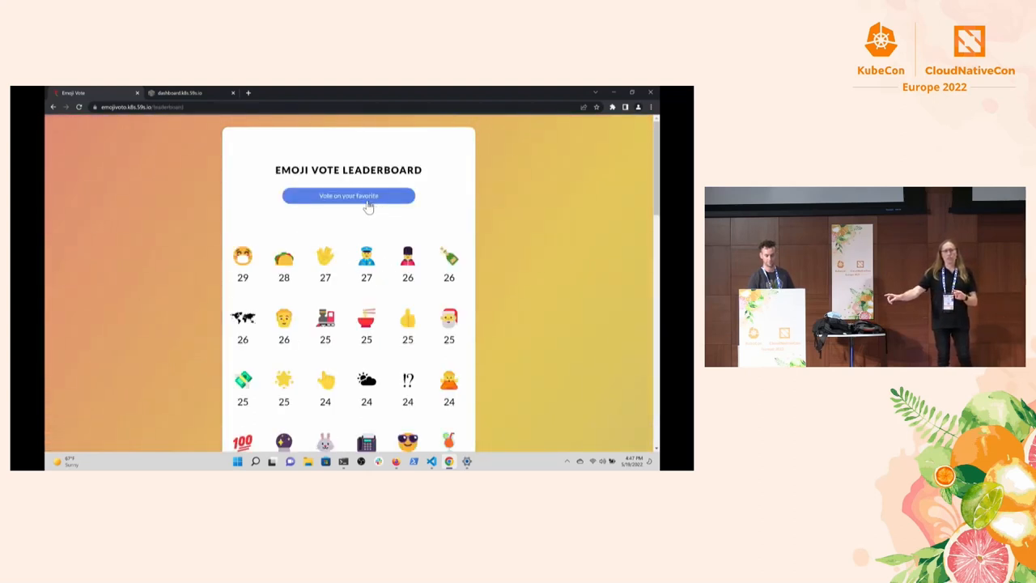
left_click(348, 194)
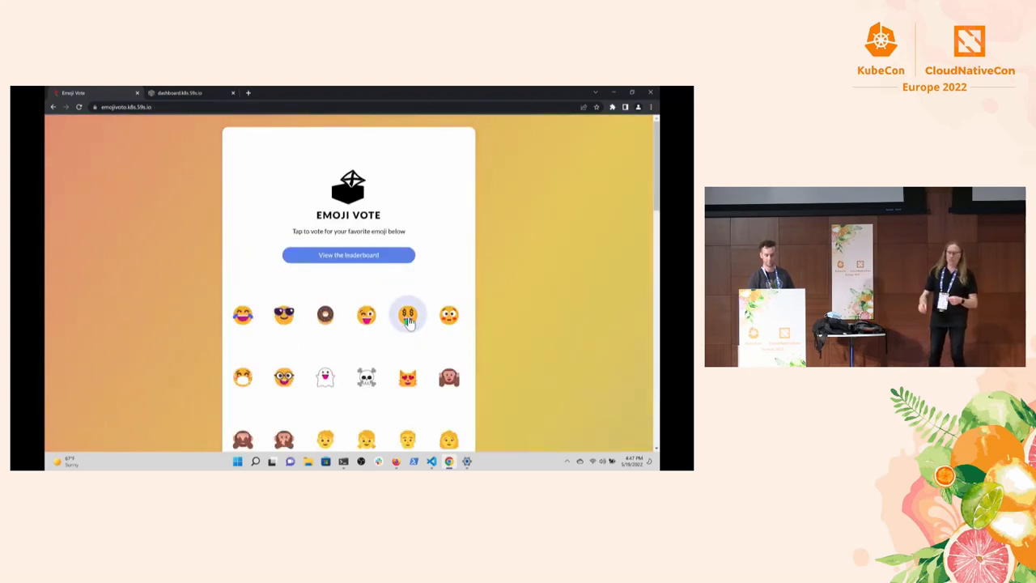
left_click(408, 315)
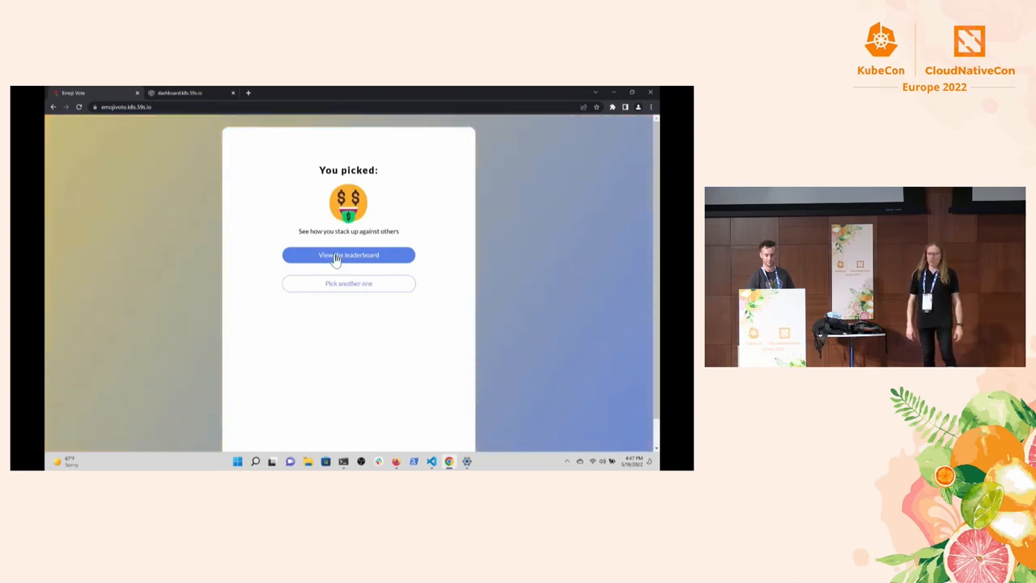
left_click(348, 256)
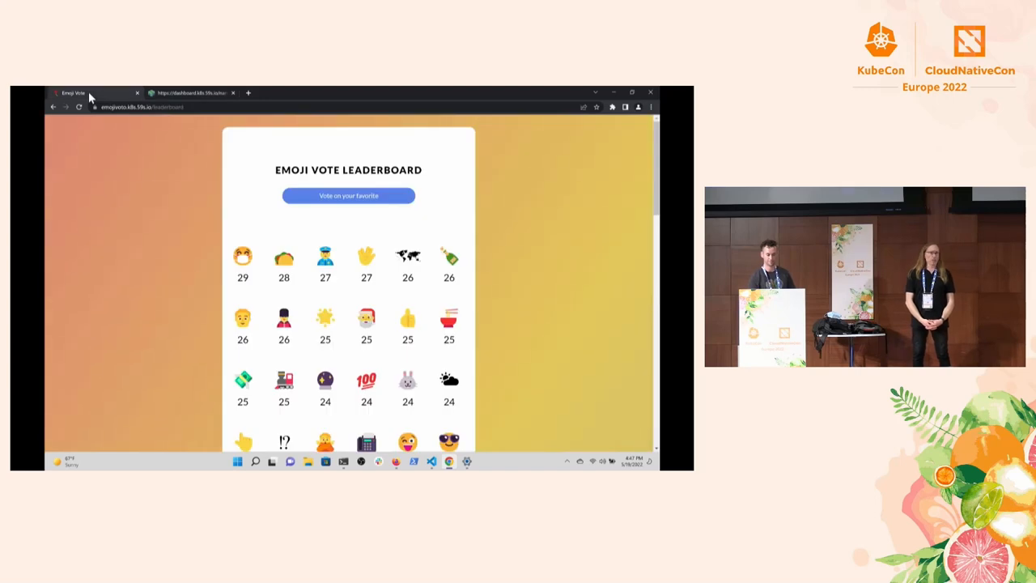
mouse_move(360, 369)
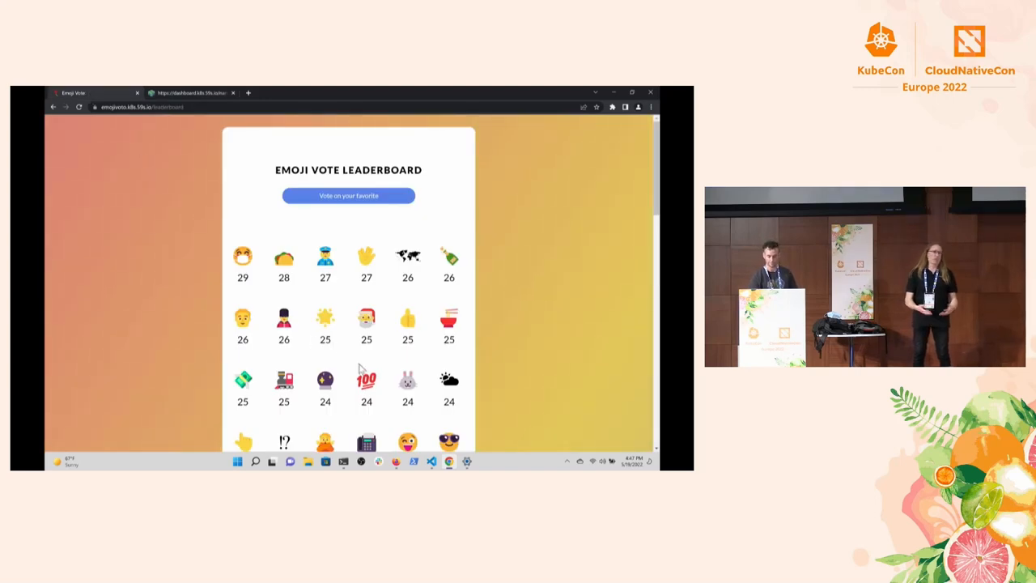
mouse_move(344, 462)
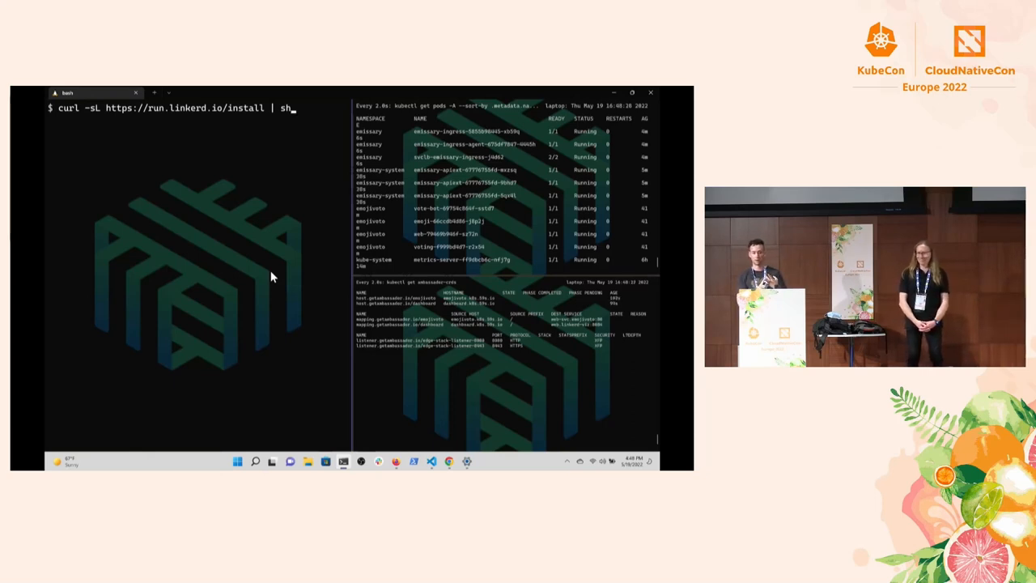
mouse_move(209, 251)
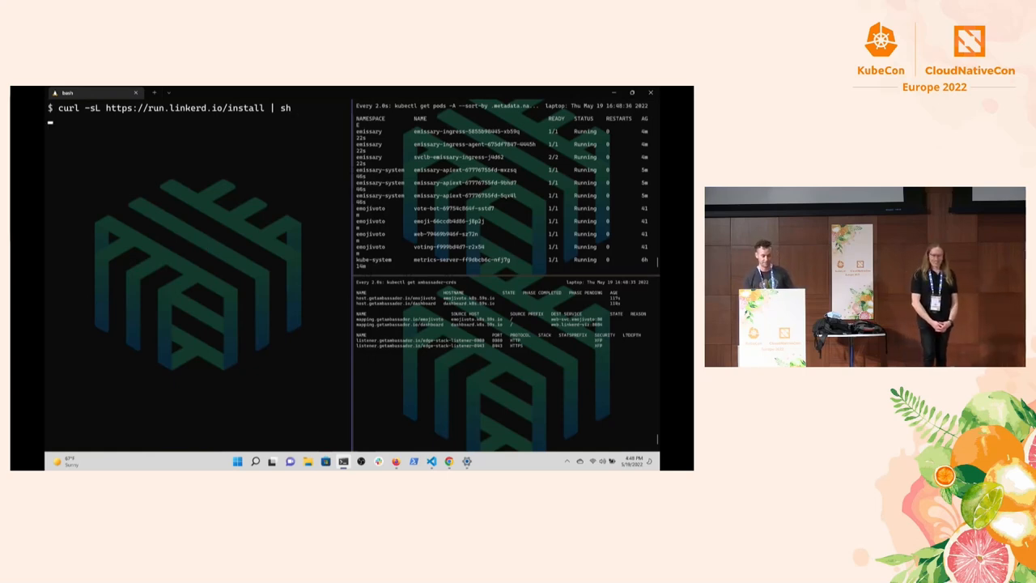
Step: Run the Linkerd install script and add $HOME/.linkerd2/bin to the PATH
key("Return")
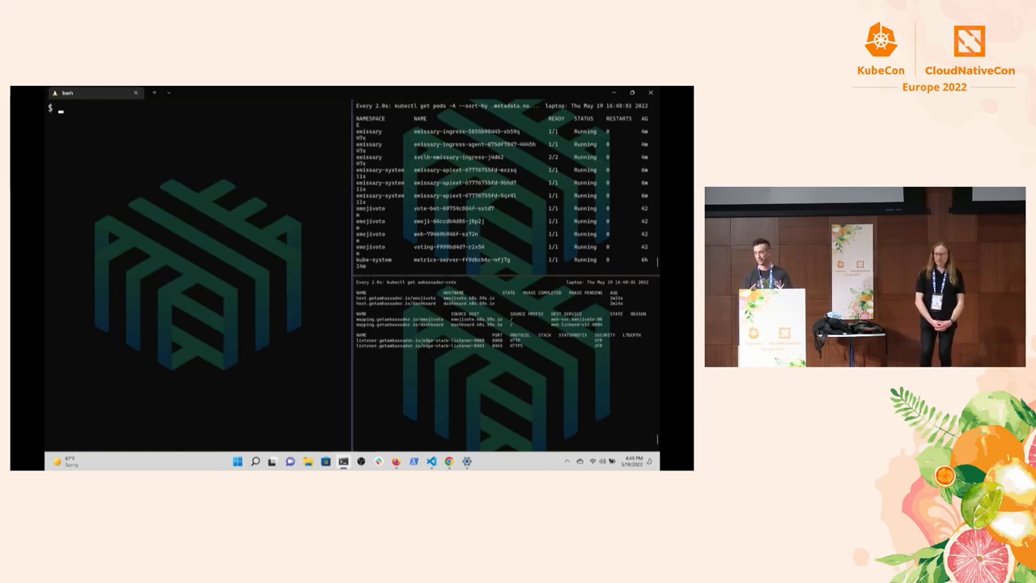
type("export PATH=$")
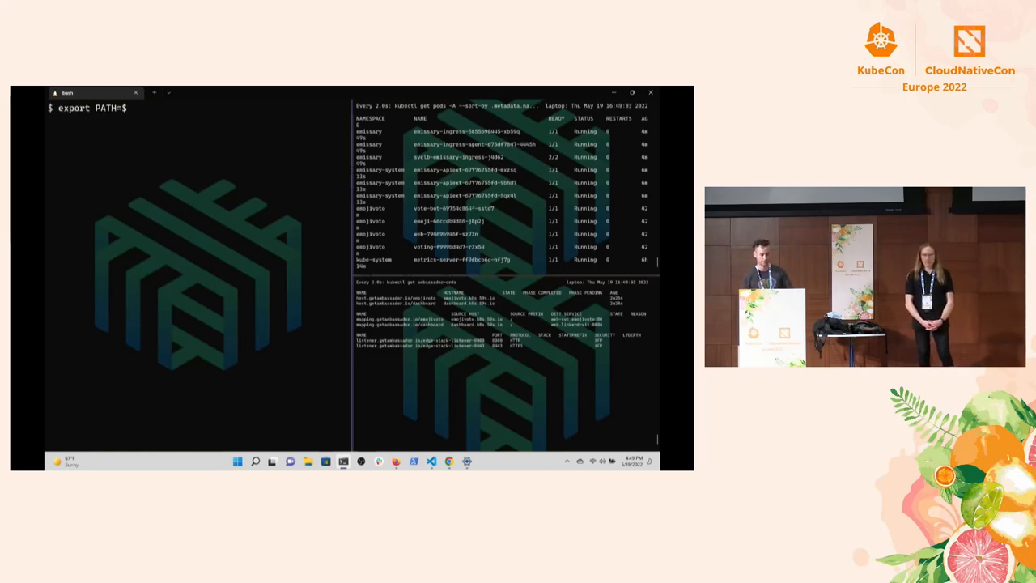
type("PATH:$HOME/.linkerd2/bin")
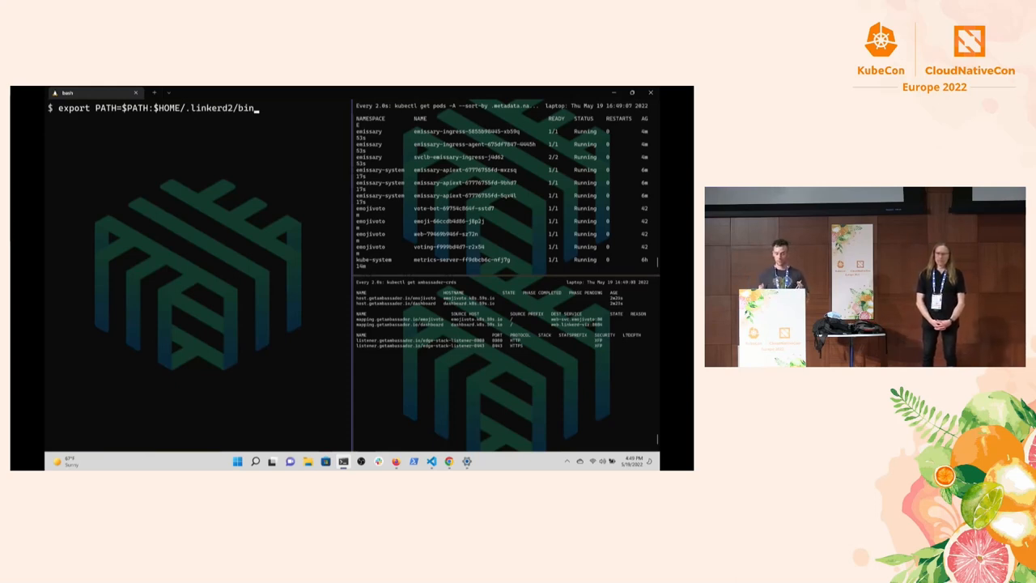
key("Return")
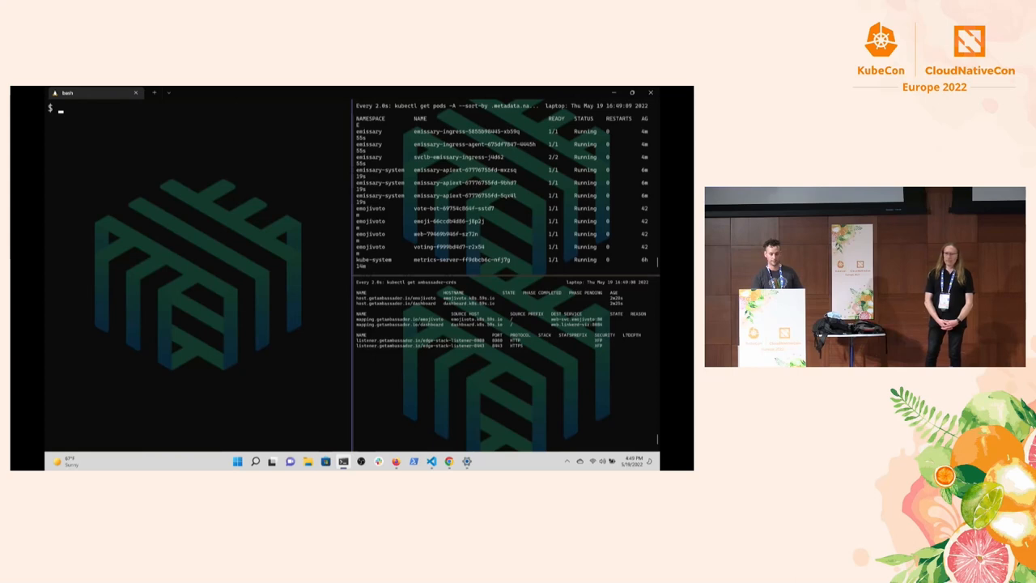
Step: Run linkerd version to confirm the client version, starting the linkerd check command
type("linkerd version")
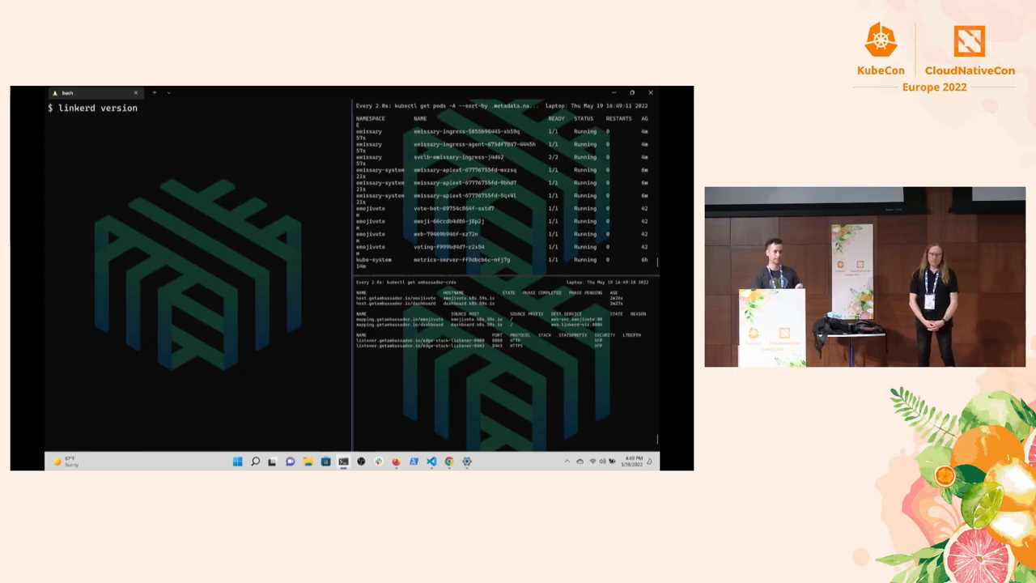
key("Return")
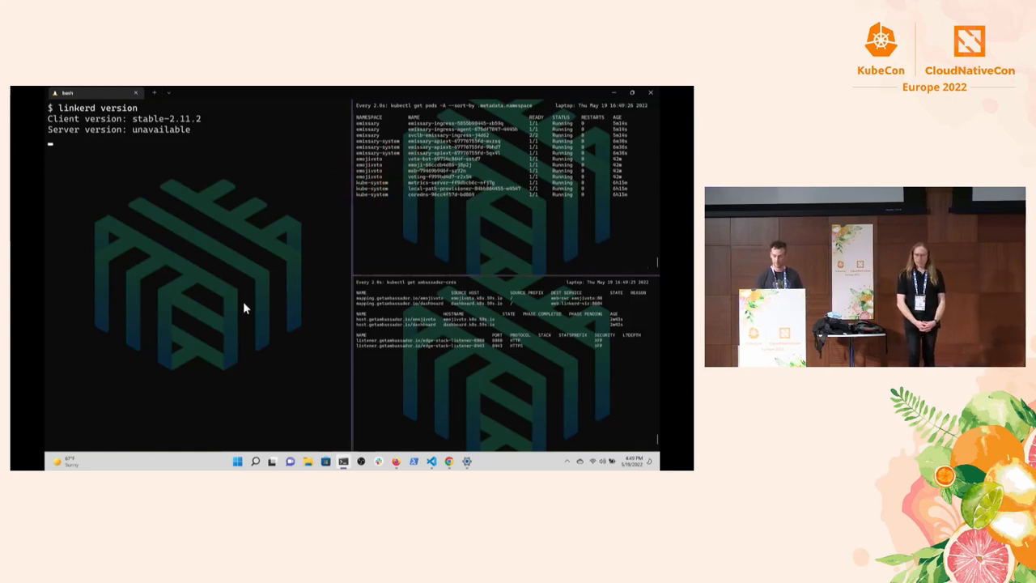
type("linkerd chec")
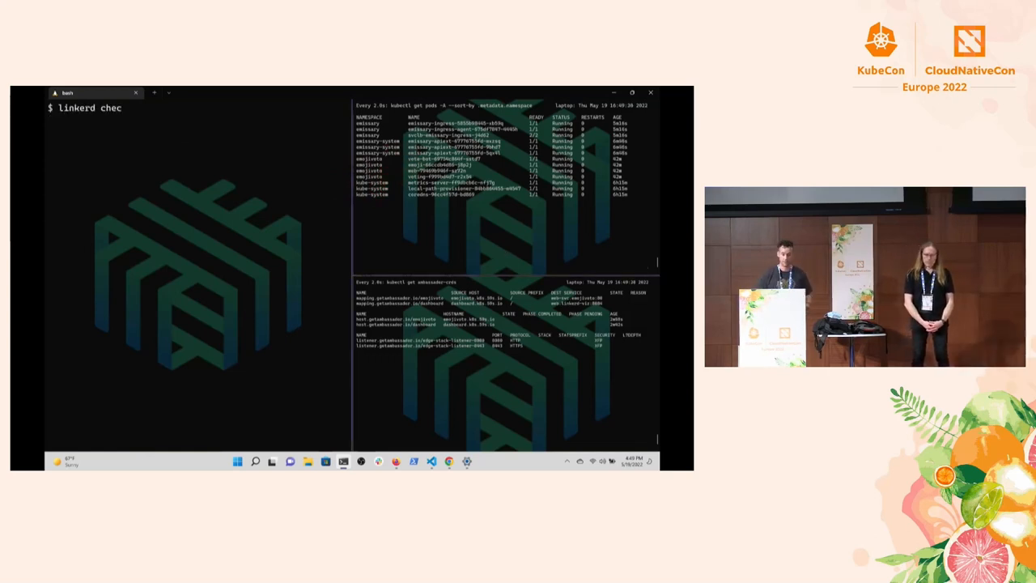
Step: Run linkerd check --pre and confirm all pre-installation checks pass
type("k --pre")
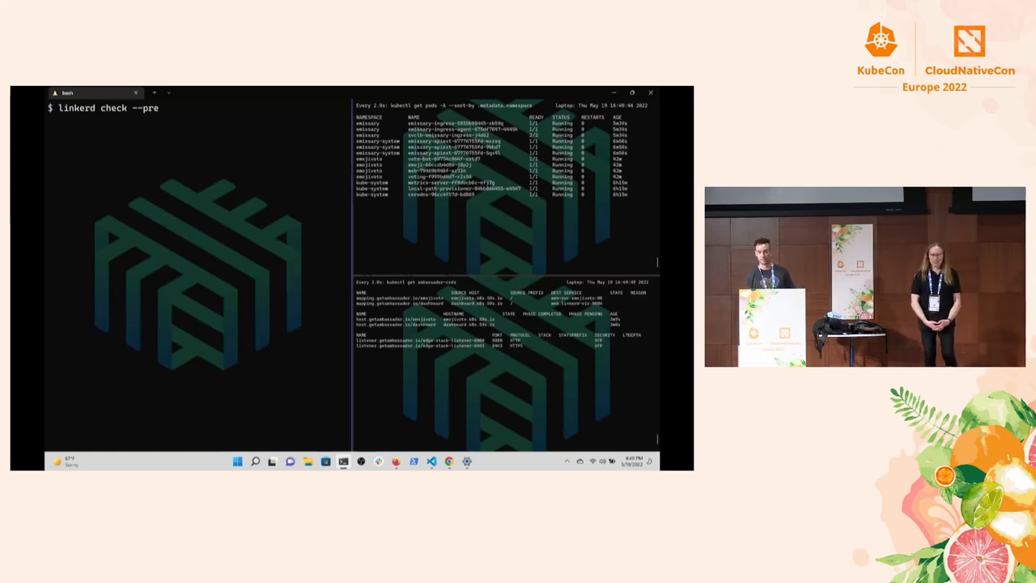
key("Return")
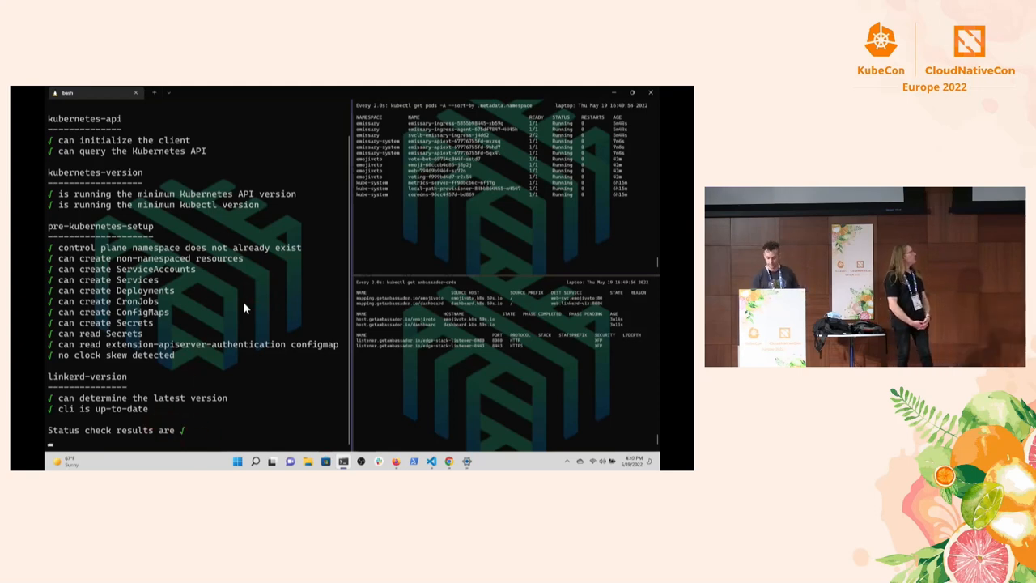
type("linkerd insta")
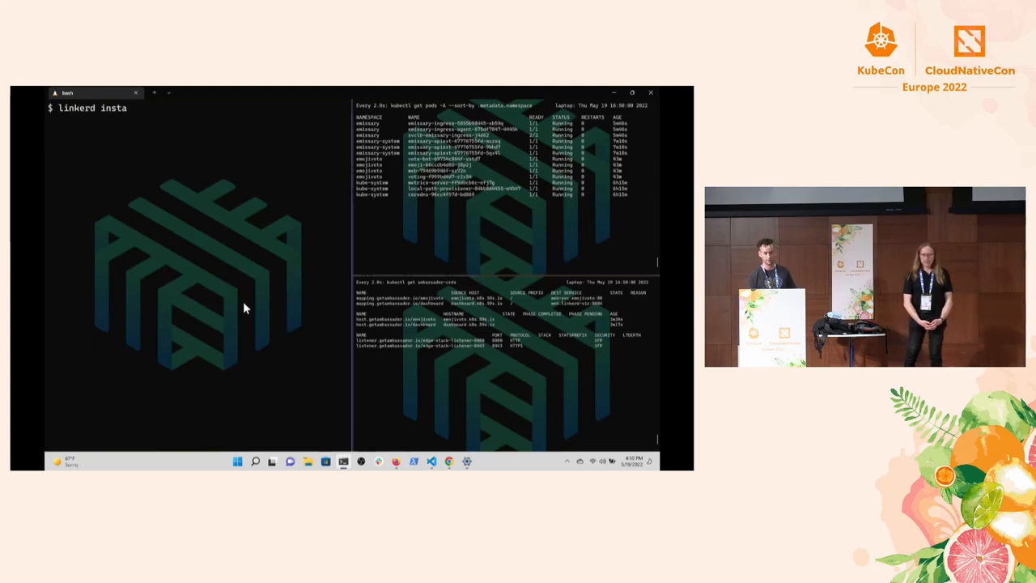
Step: Apply the Linkerd install and run linkerd check, scrolling through the all-green results
type("ll | kubectl apply -f - && linkerd check")
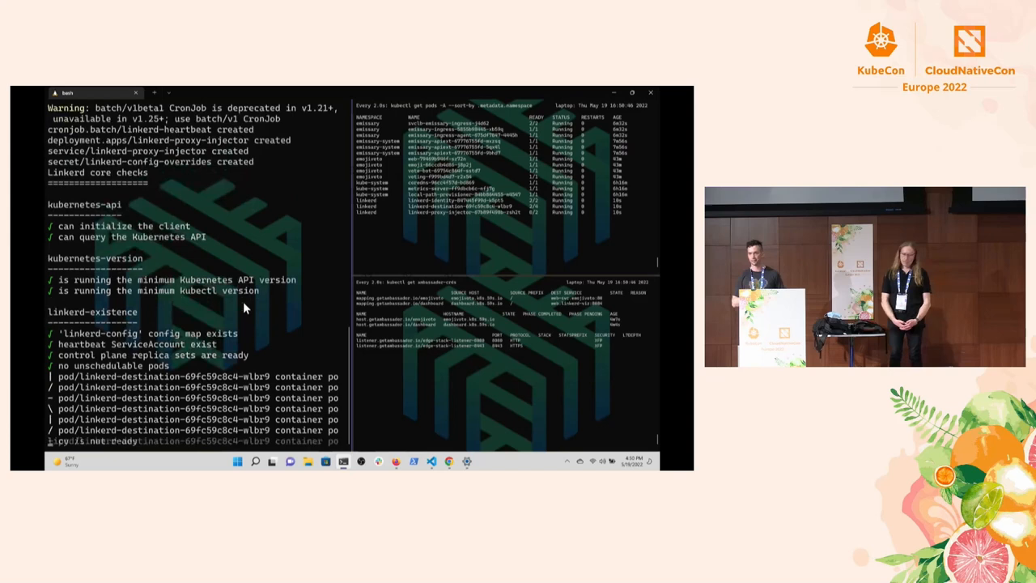
scroll("down", 3)
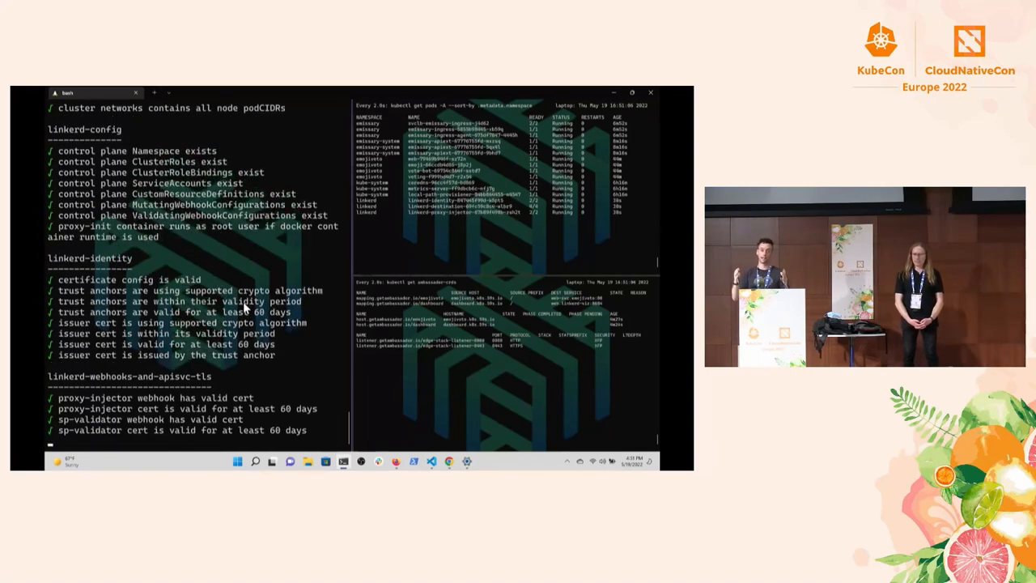
scroll("down", 3)
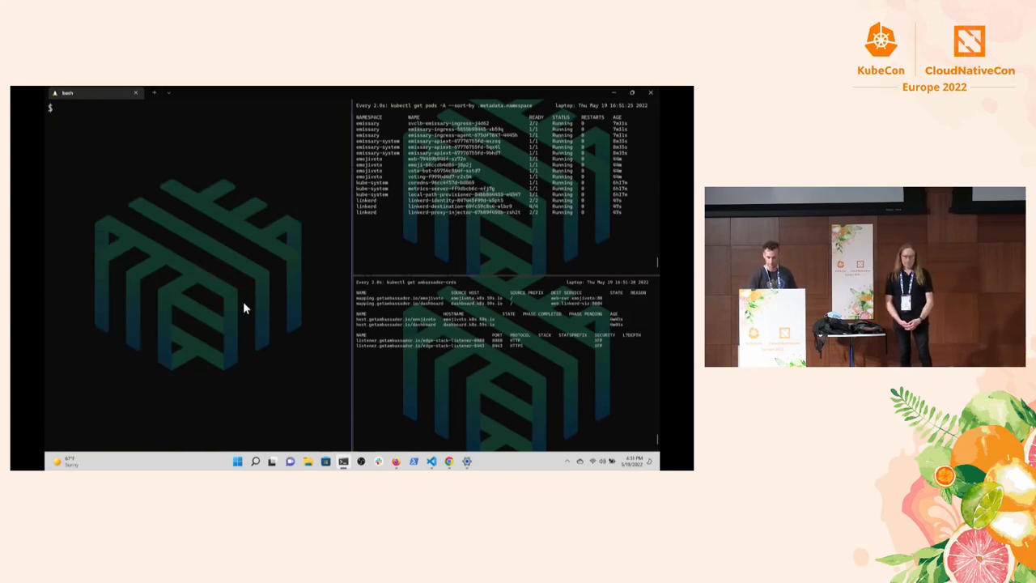
Step: Install the Linkerd viz extension via linkerd viz install piped into kubectl apply
type("linkerd viz install | kubectl a")
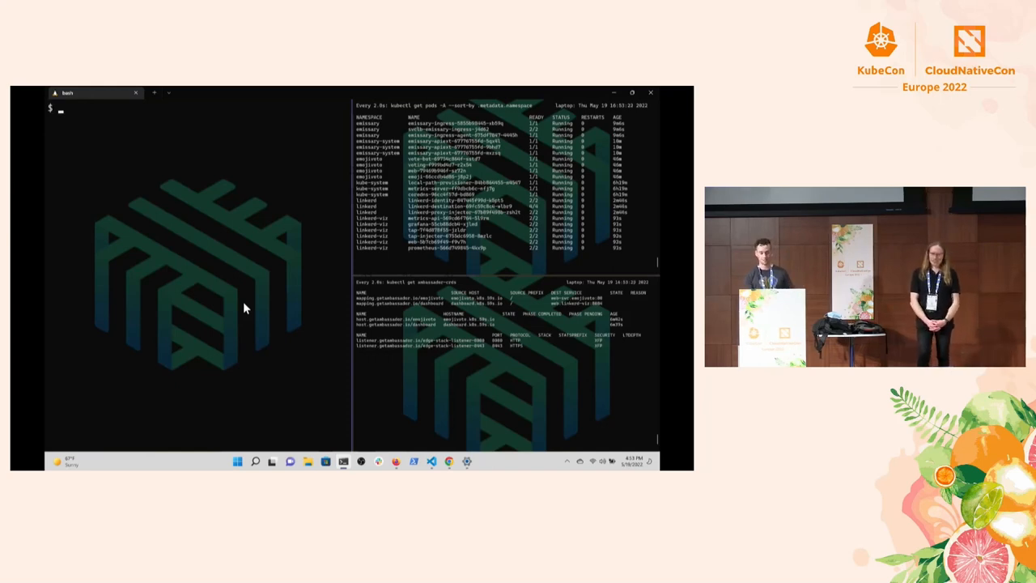
Step: Pipe the emissary-ingress deployment through linkerd inject and reapply it to the cluster
type("k")
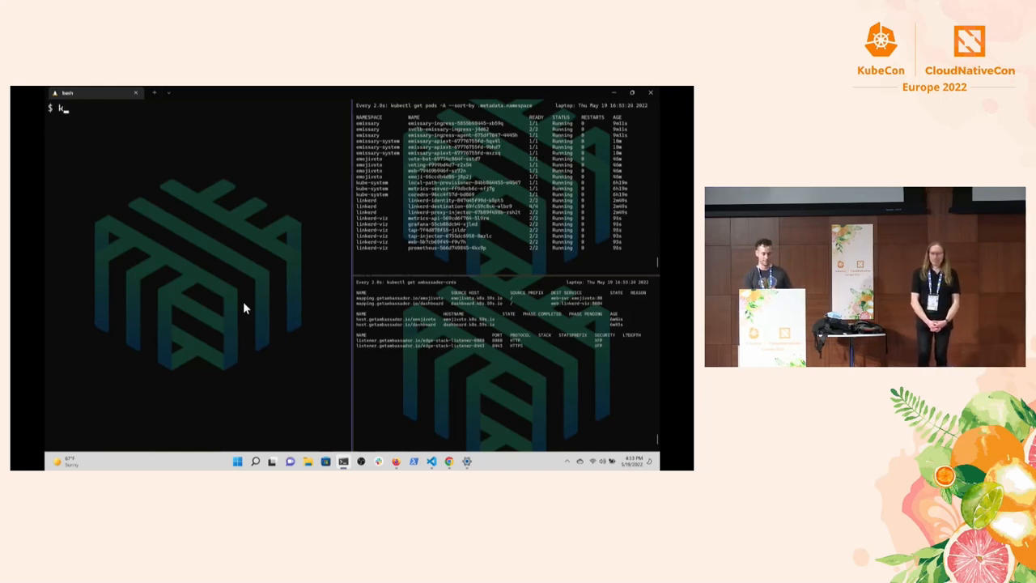
type("kubectl get deploy -n emissary emissary-ingress -o yaml | linkerd inject - | kubectl apply -f -")
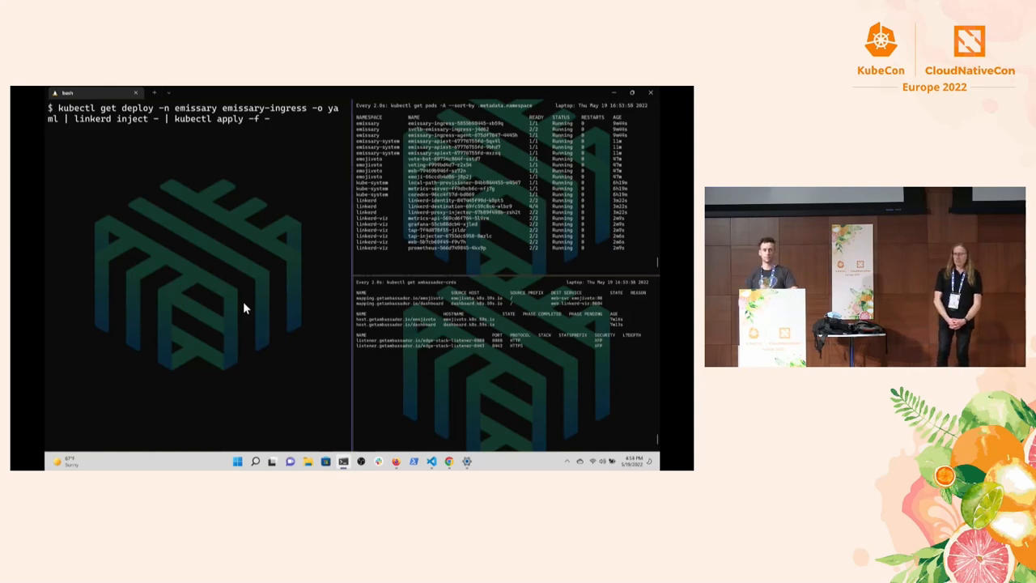
key("Return")
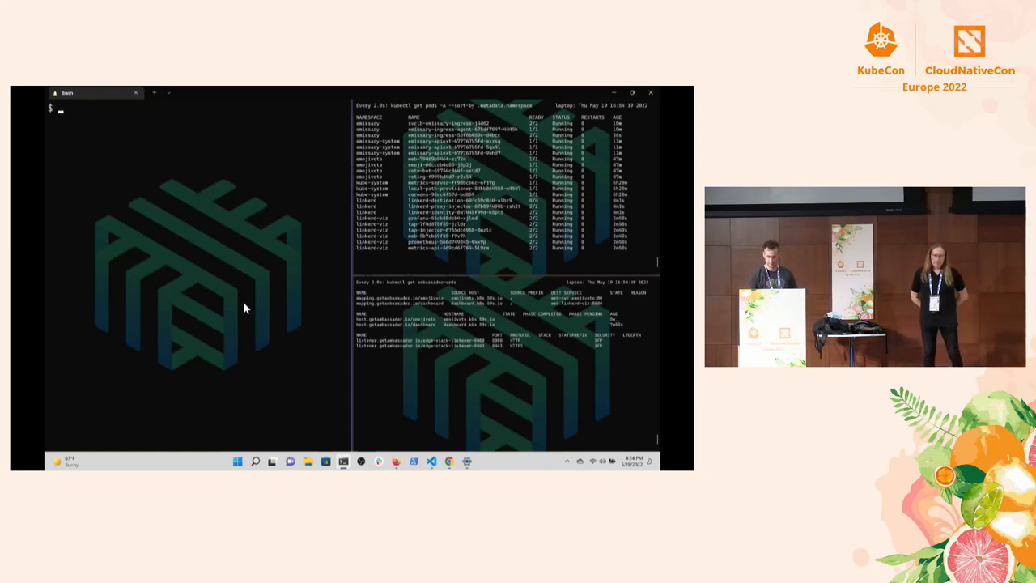
Step: Compose the command piping all emojivoto deployments through linkerd inject into kubectl apply
type("kubectl get deploy -n emojivoto")
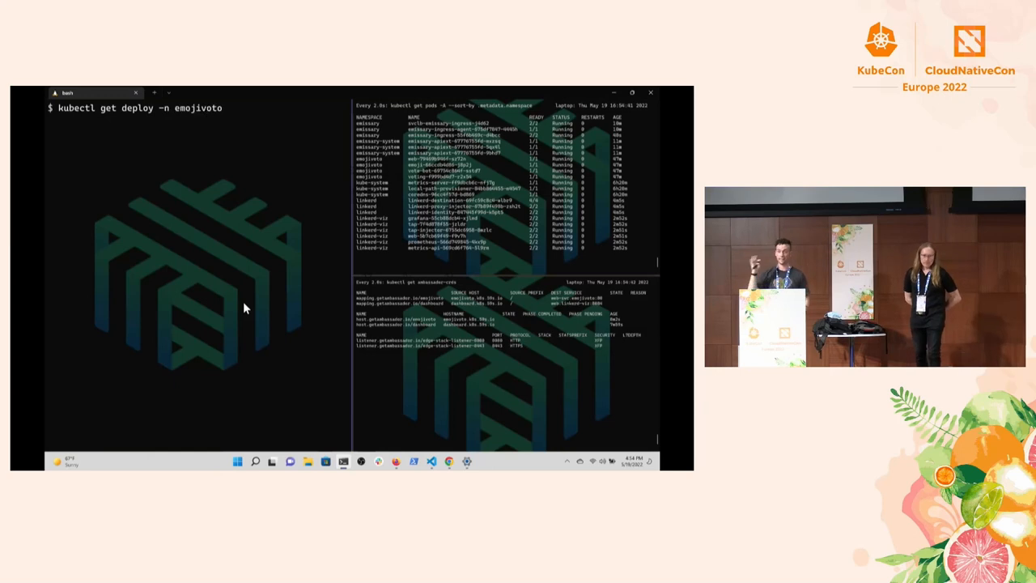
type("-o yaml | linkerd inject - | kubectl apply -f -")
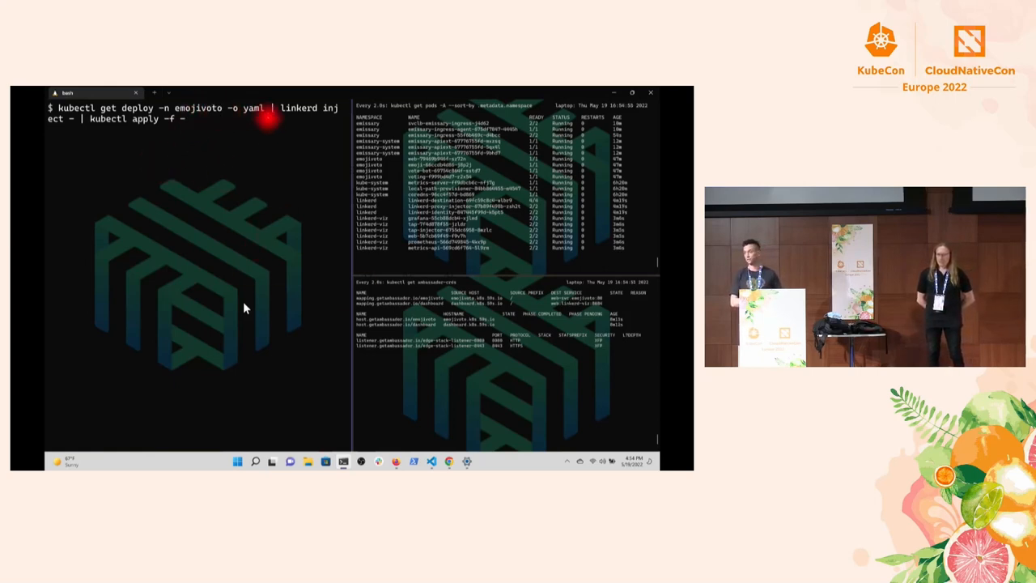
mouse_move(258, 317)
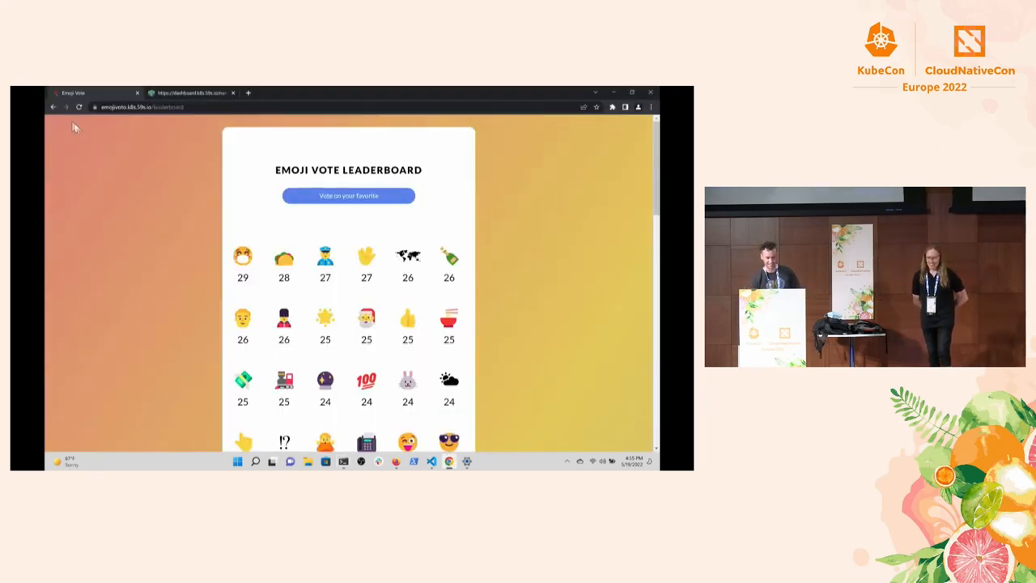
mouse_move(349, 196)
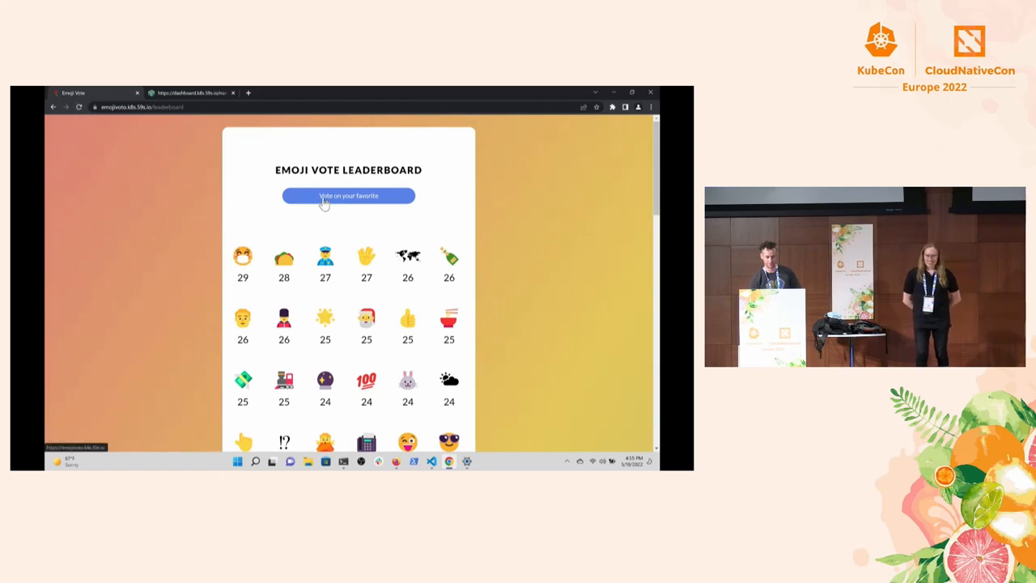
Step: Reload emojivoto, vote for the sunglasses emoji and view the leaderboard
left_click(348, 194)
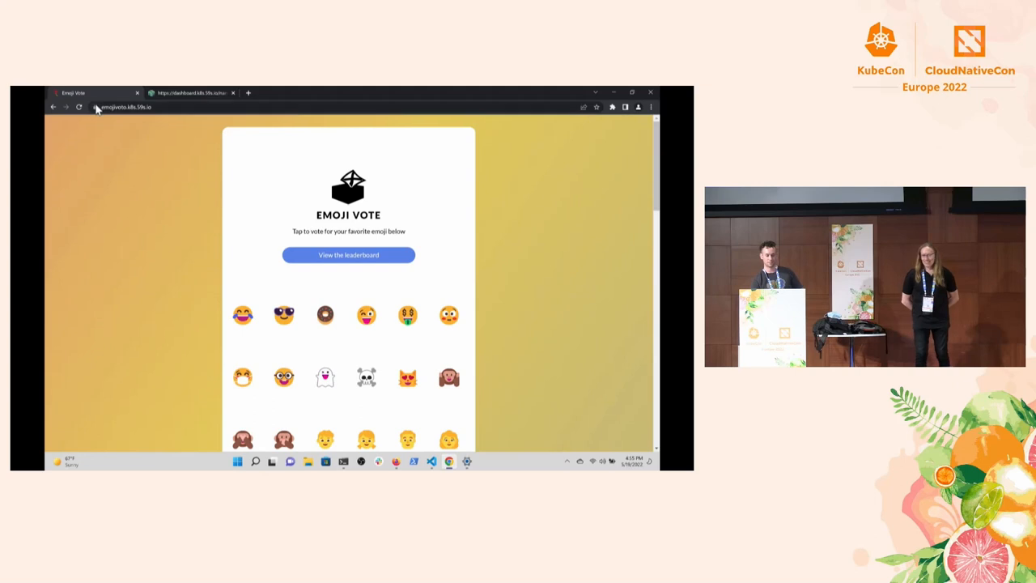
left_click(96, 107)
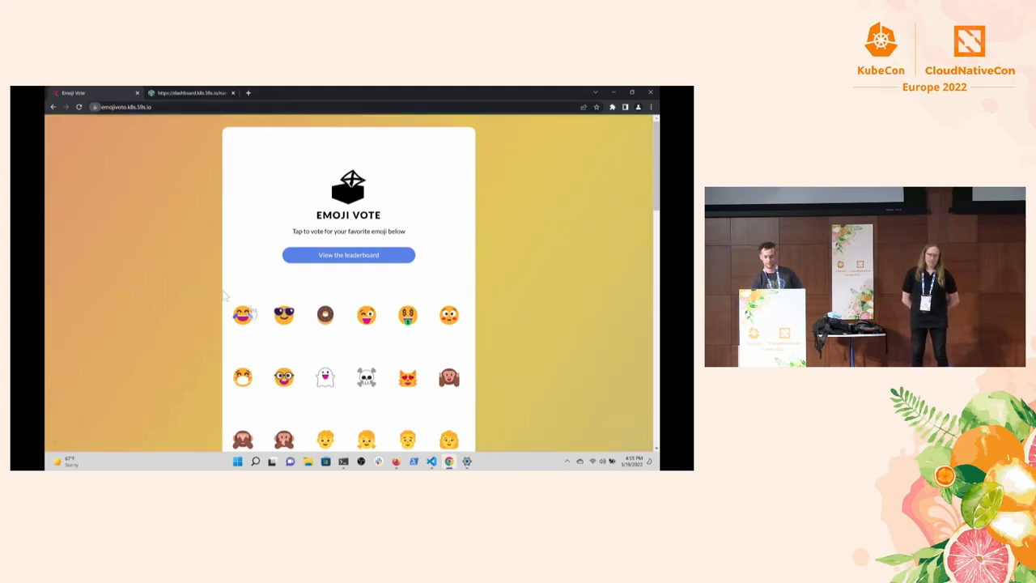
left_click(283, 314)
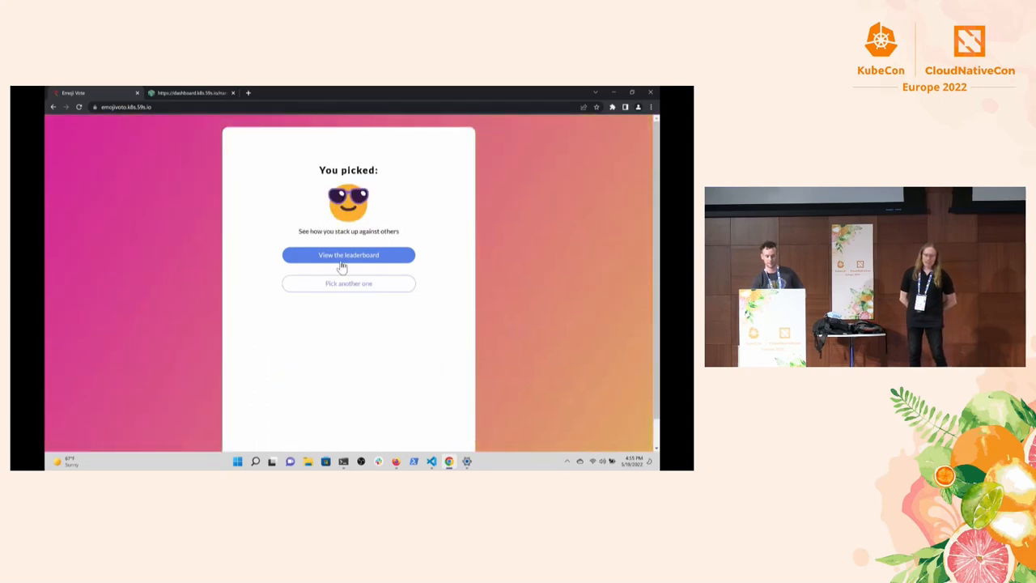
left_click(348, 256)
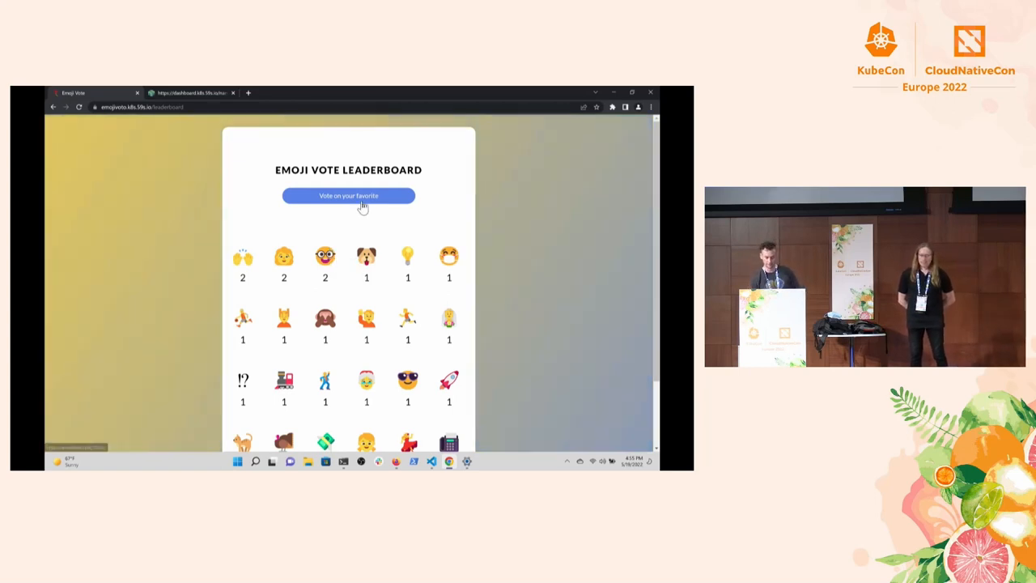
left_click(348, 194)
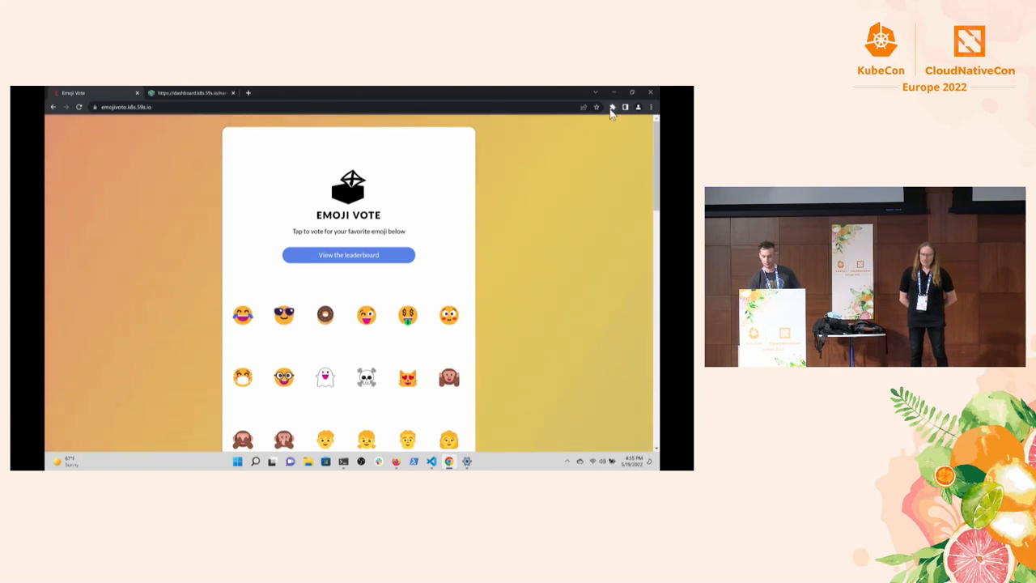
Step: Switch to the Linkerd dashboard tab, which reports no healthy upstream
left_click(612, 107)
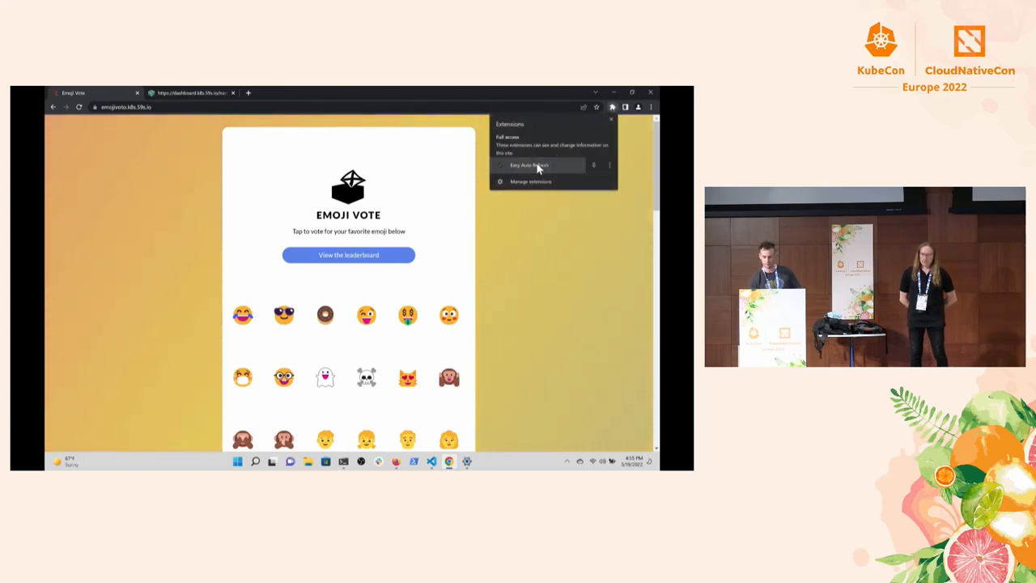
left_click(526, 194)
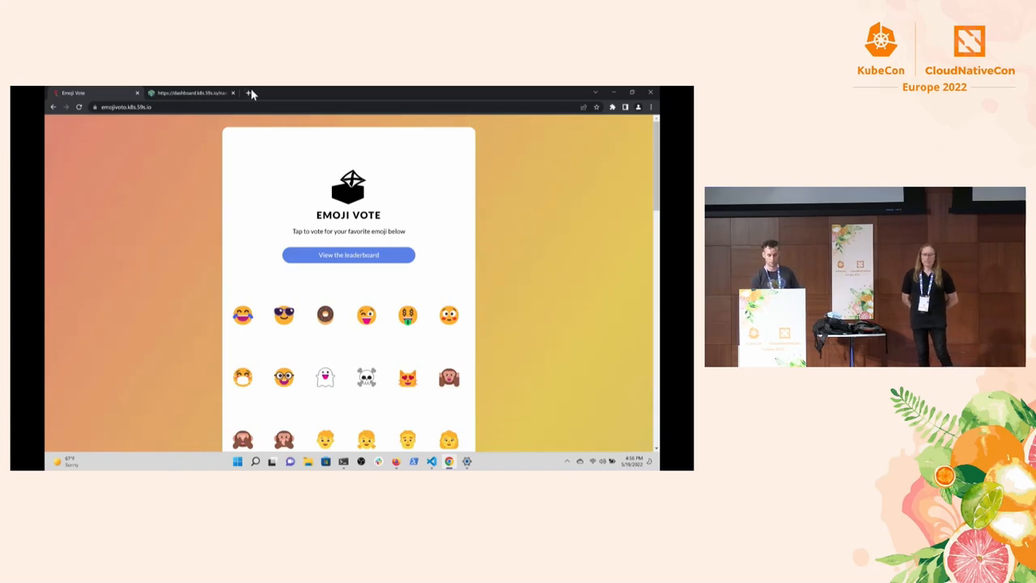
left_click(191, 92)
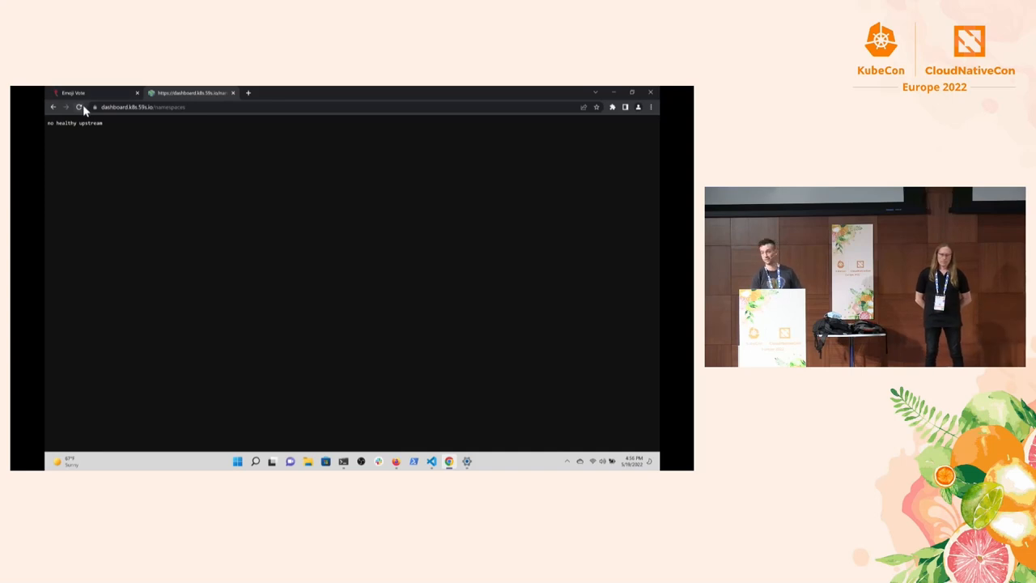
Step: Reload the Viz dashboard and open the emojivoto namespace from the HTTP Metrics table
left_click(80, 107)
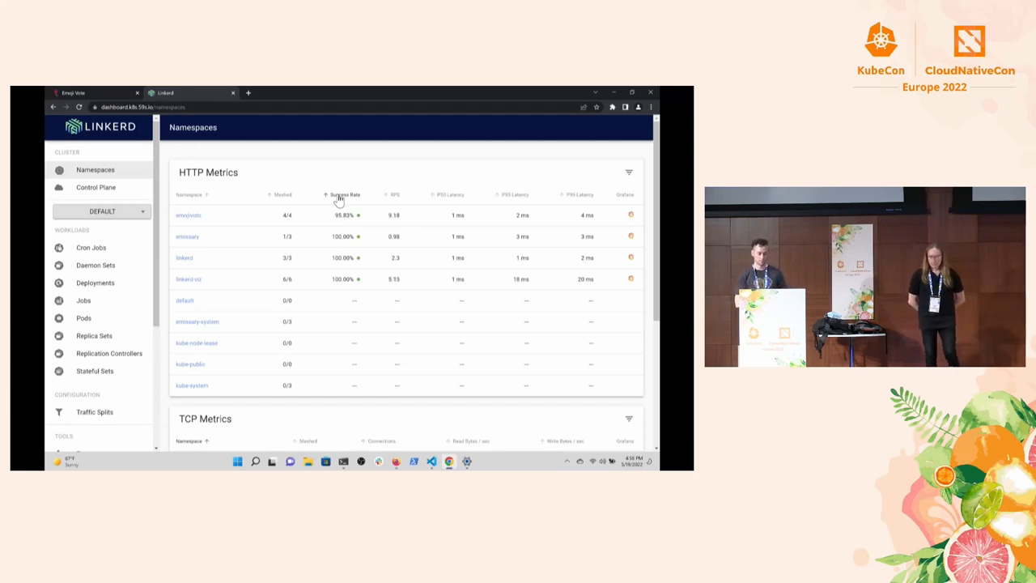
mouse_move(194, 285)
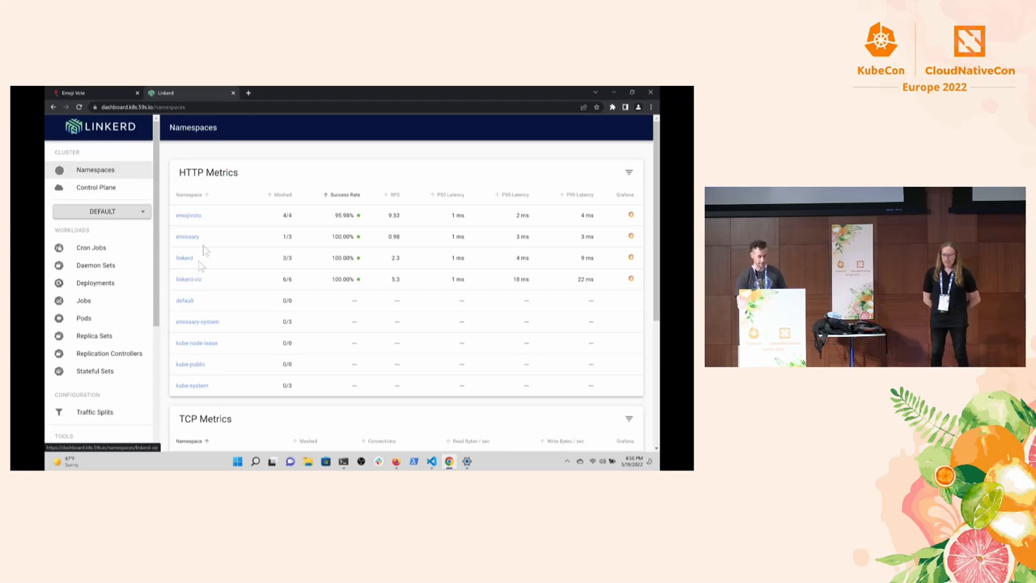
left_click(188, 214)
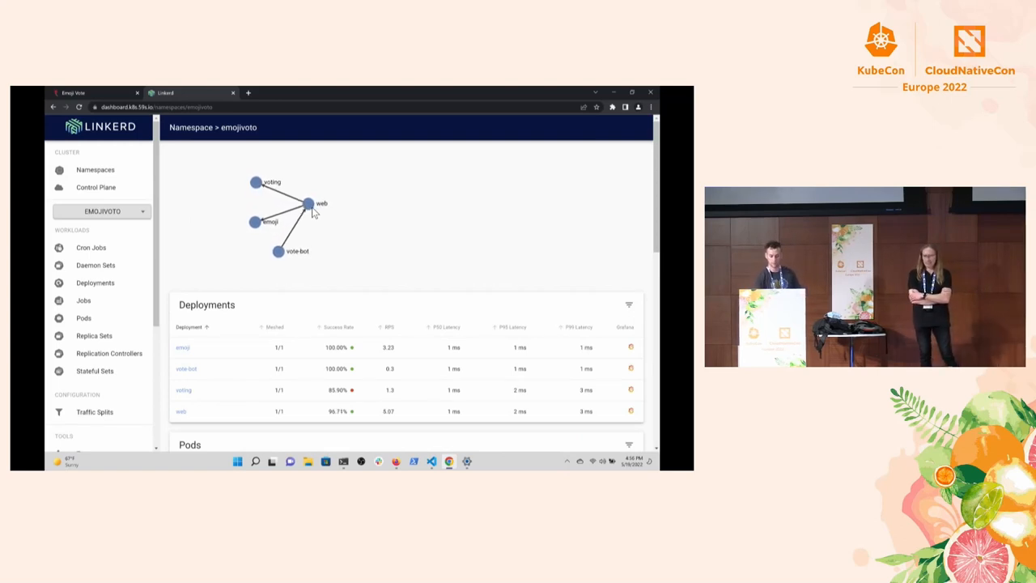
Step: Open the web deployment's detail page and scroll to its traffic sources, destinations and Live Calls
scroll("down", 3)
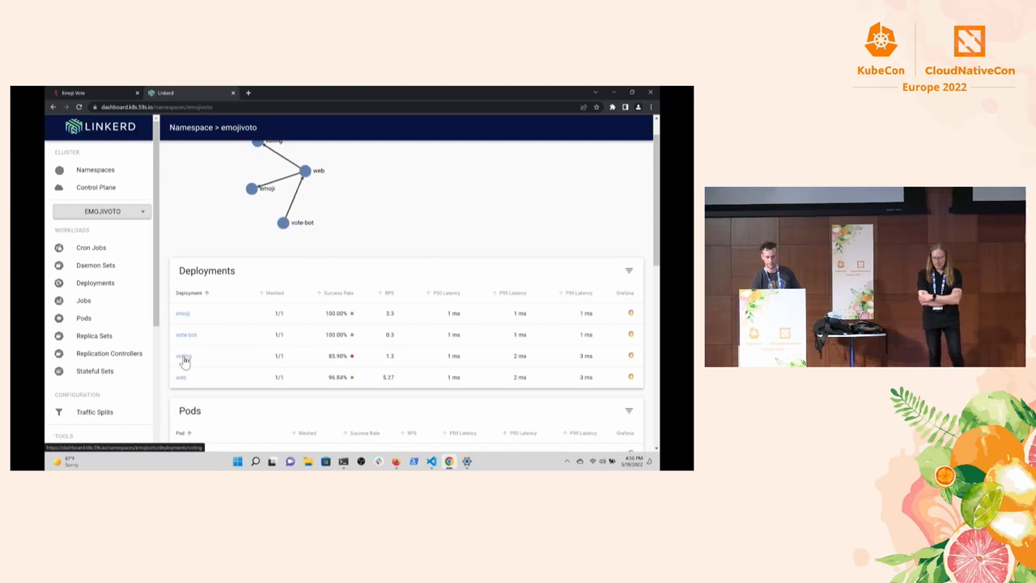
left_click(182, 376)
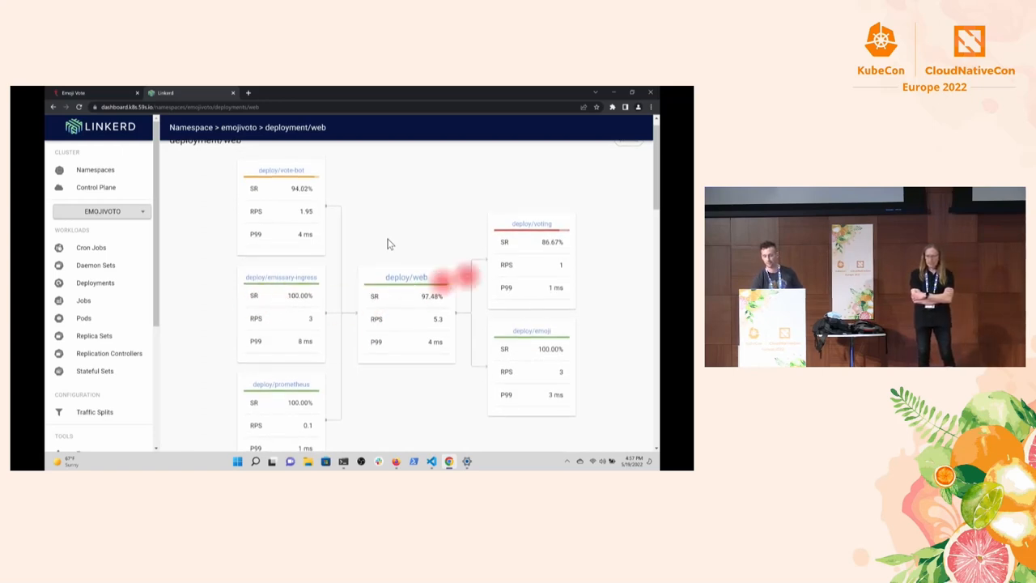
scroll("down", 3)
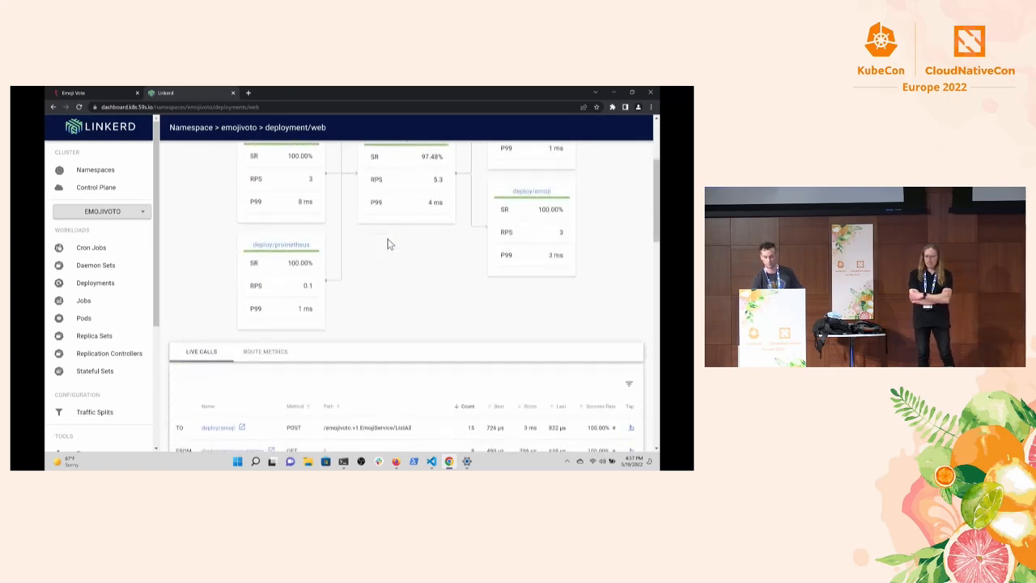
scroll("down", 3)
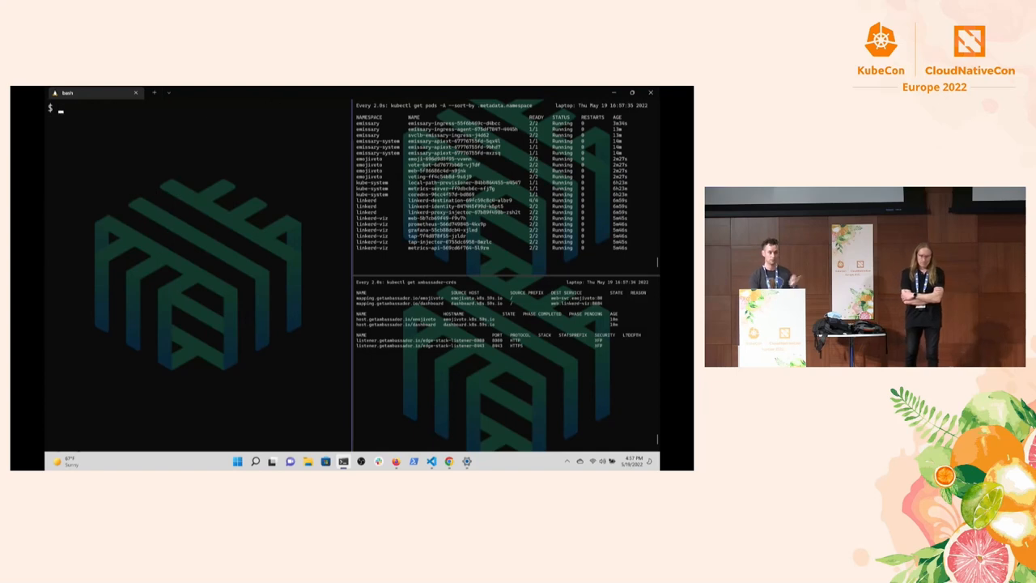
Step: Run linkerd check -n emojivoto --proxy and review the passing data-plane checks
type("linkerd check -n")
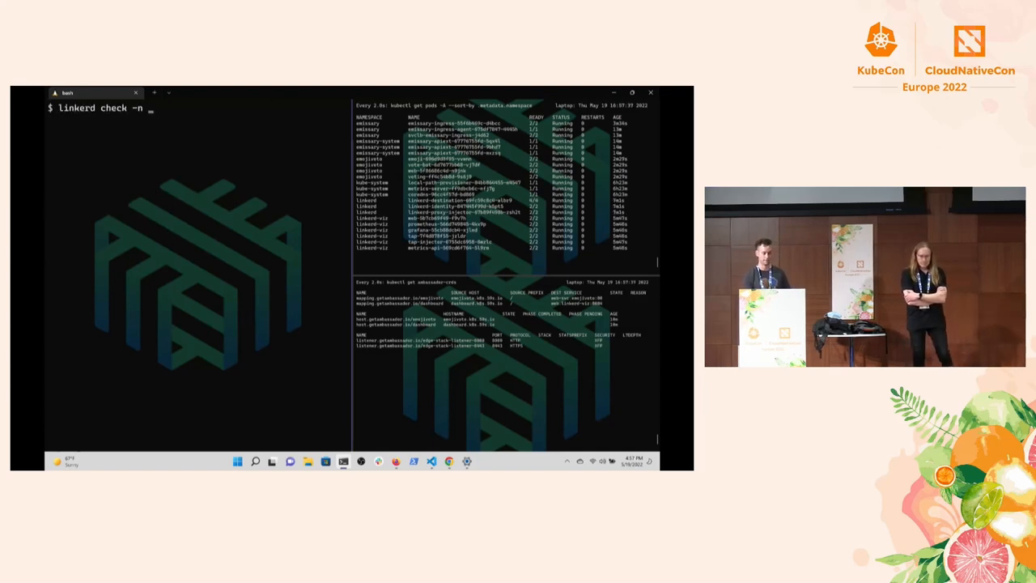
type("emojivoto --proxy")
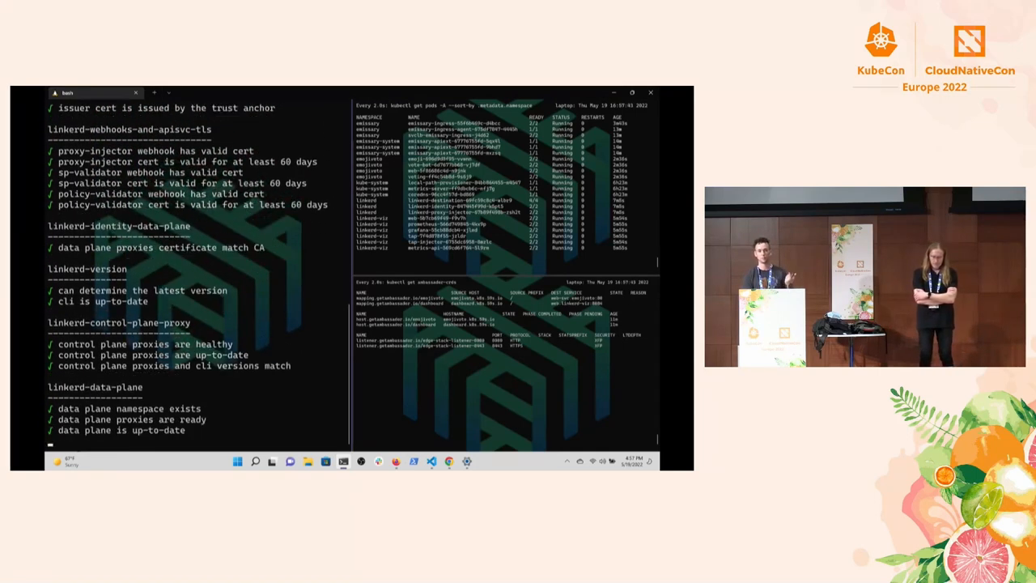
scroll("down", 3)
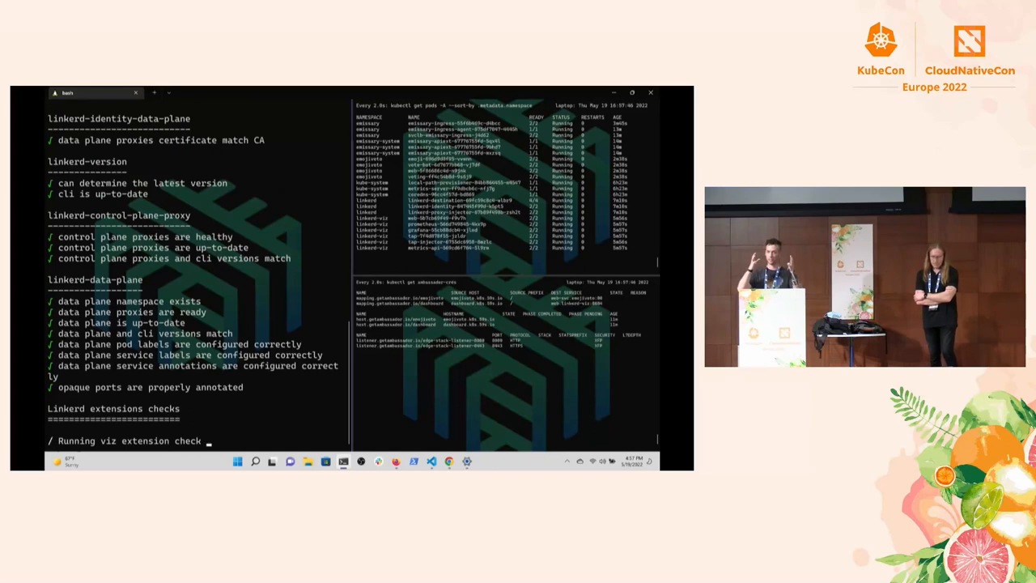
scroll("down", 3)
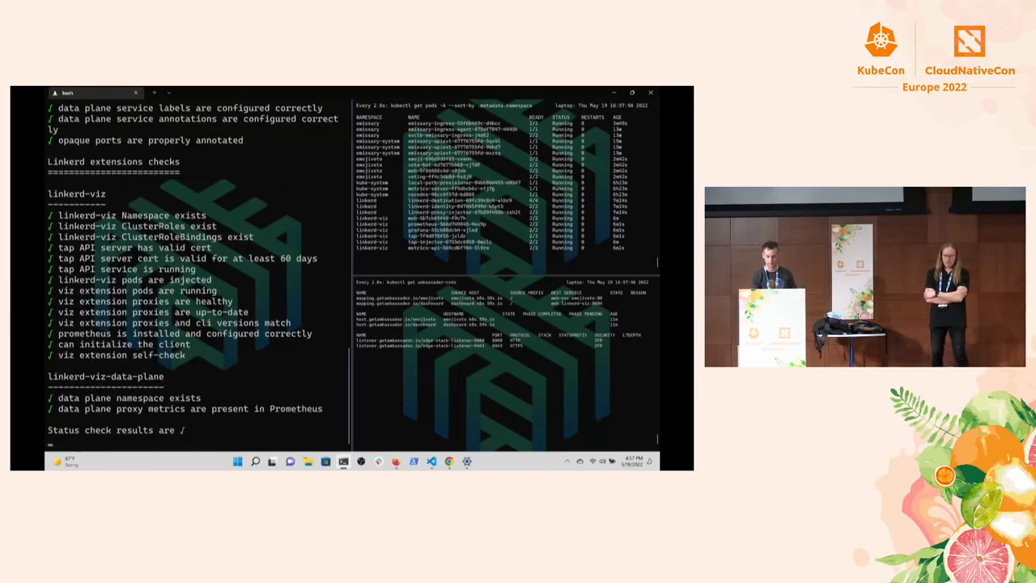
Step: Start composing the linkerd viz tap command from emissary-ingress to web
type("linkerd viz tap d")
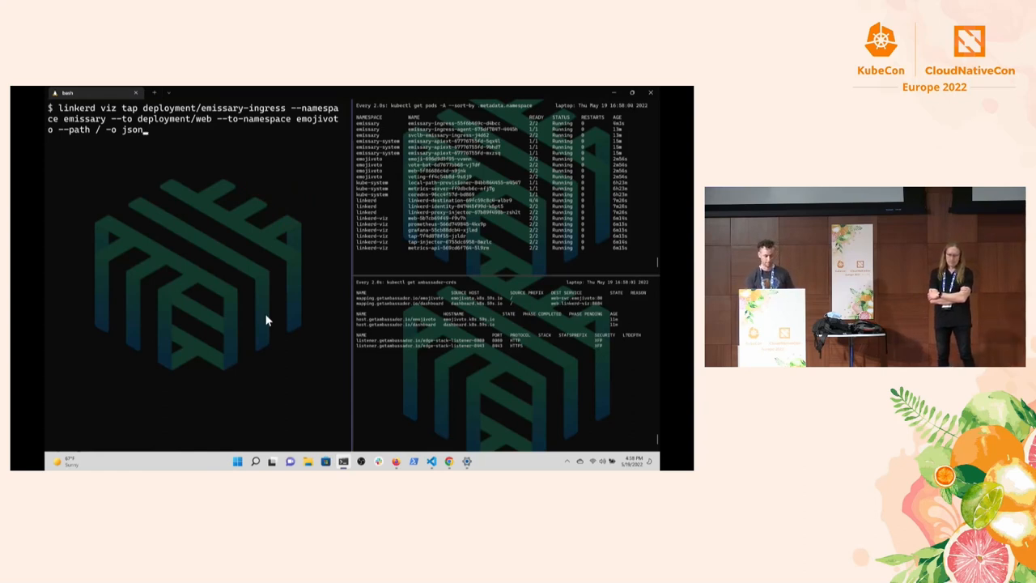
Step: Run the viz tap and scroll the JSON events showing source/destination metadata with tls true
key("Return")
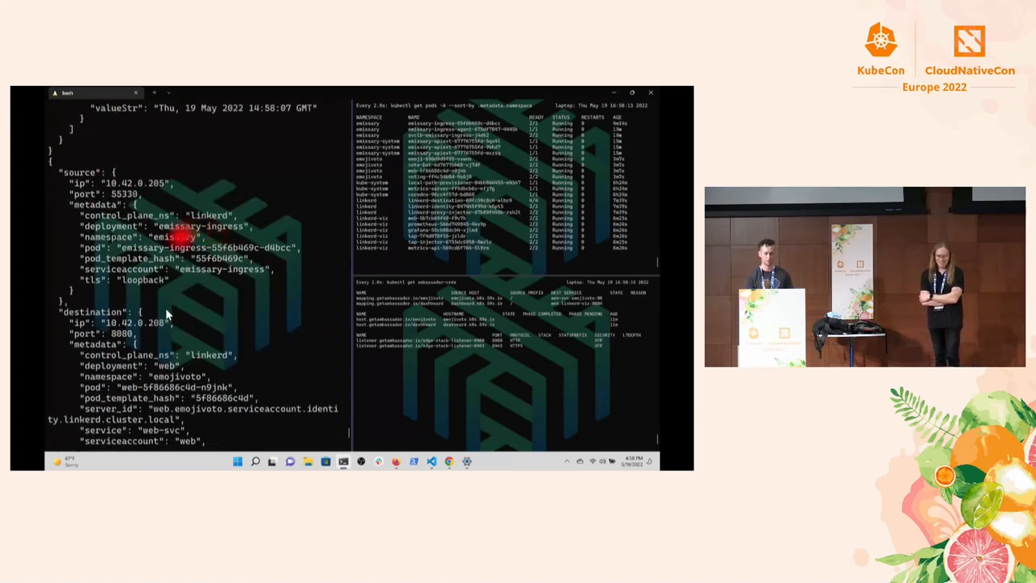
scroll("down", 3)
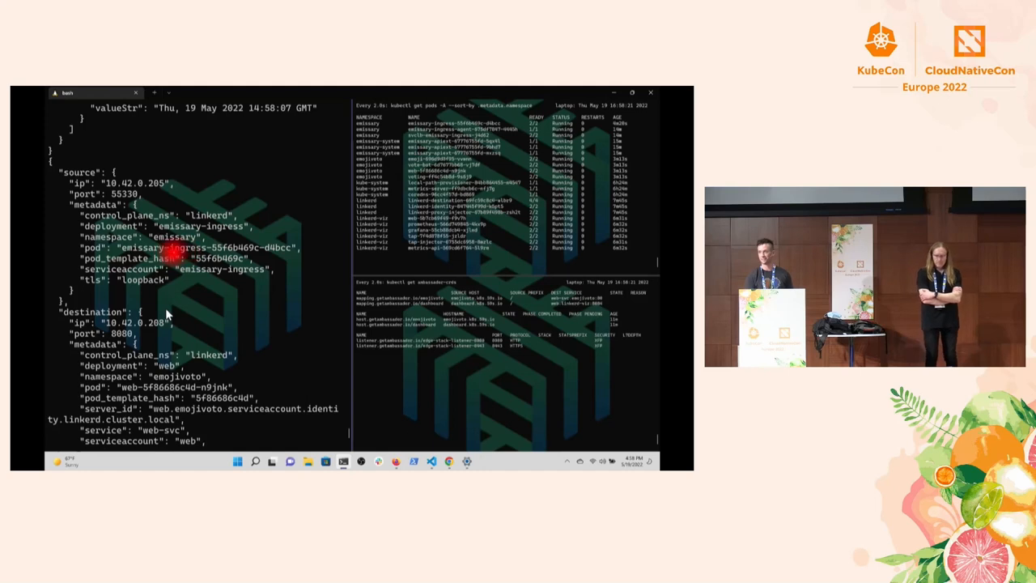
scroll("down", 3)
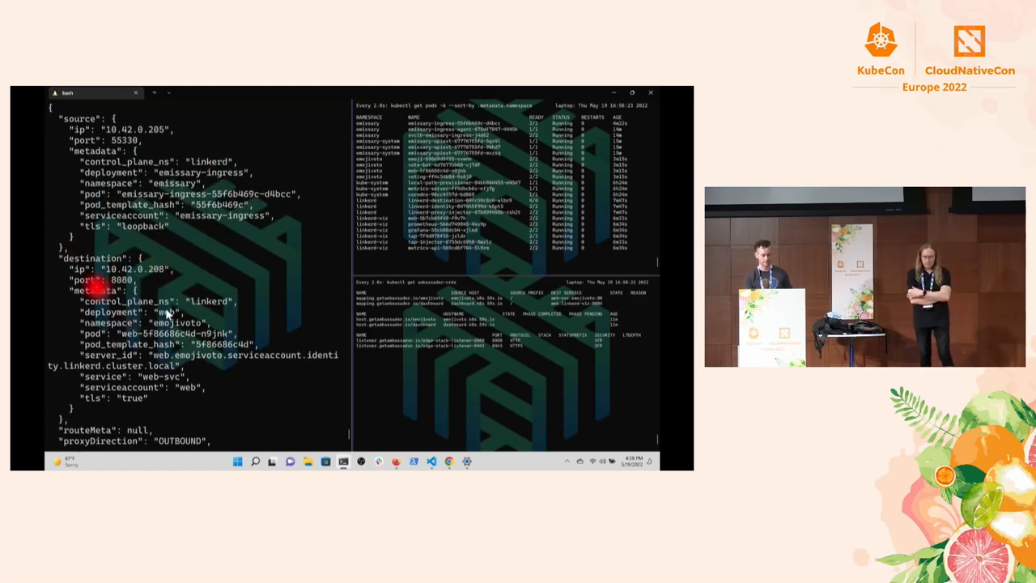